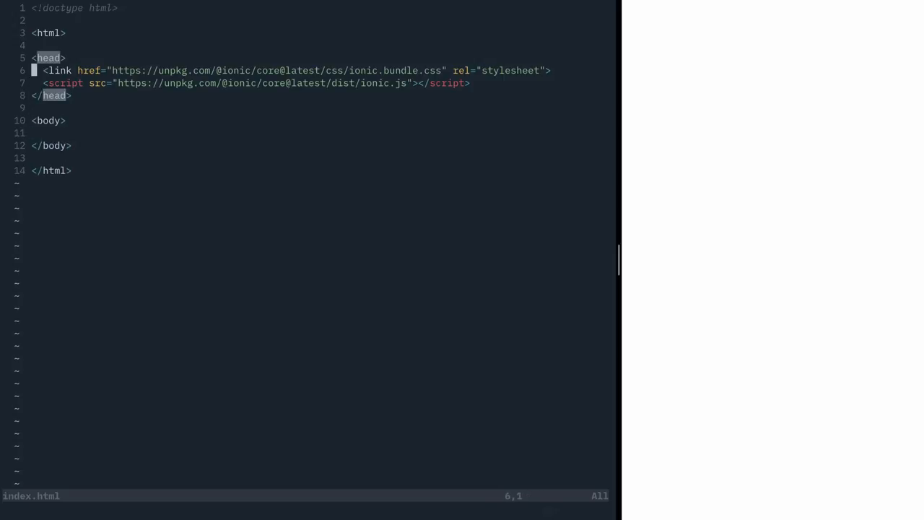
- Select the ionic.js script line and start an ion-app element in index.html
key(j)
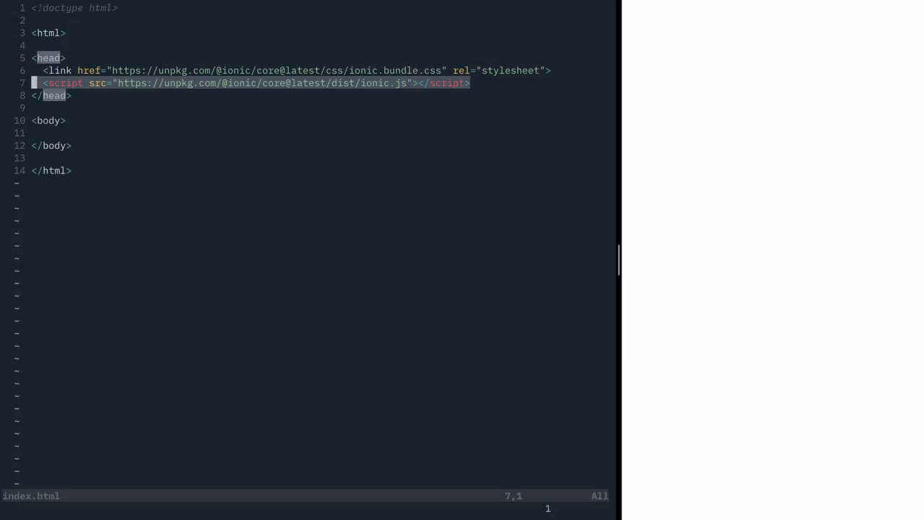
text(ion-app)
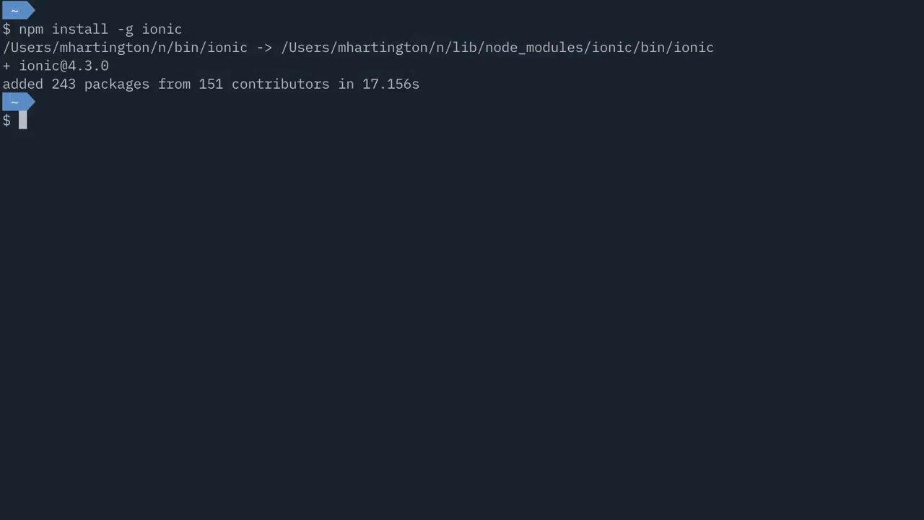
- Run 'ionic start myApp blank --type=angular' to scaffold a blank Angular Ionic project
text(ionic start)
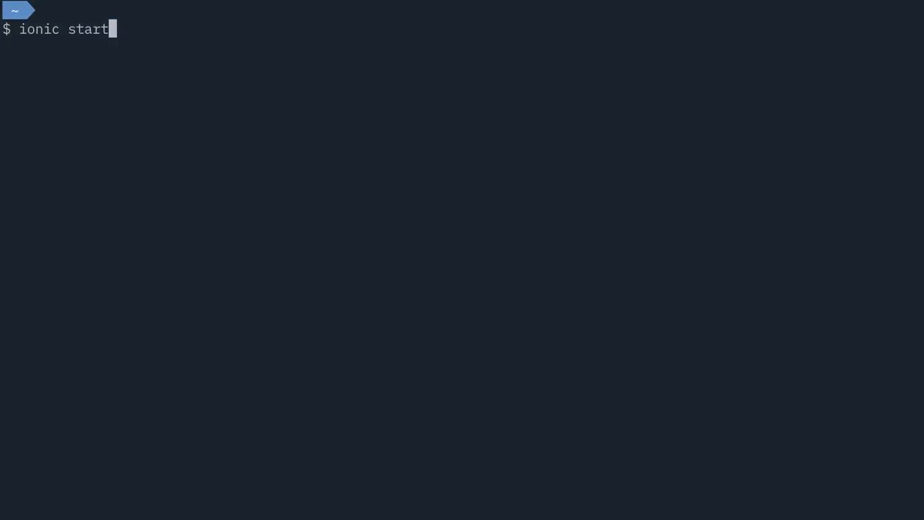
text(m)
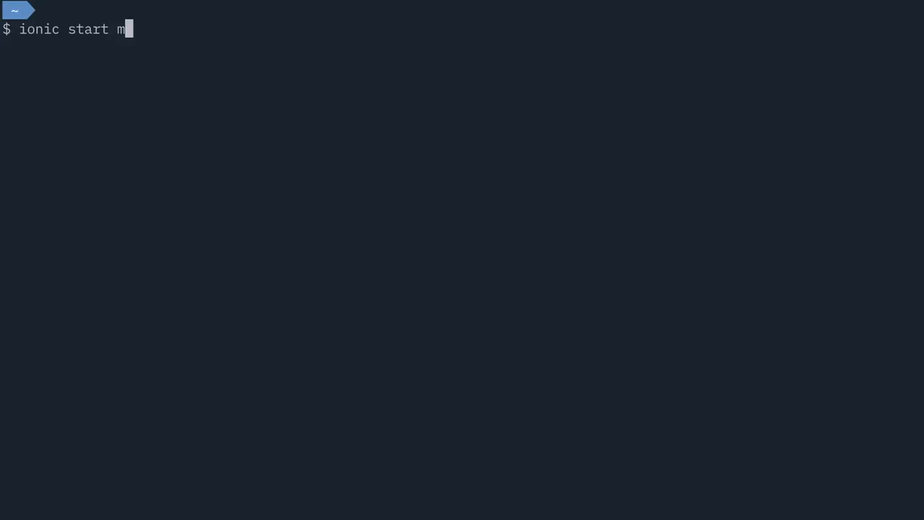
text(yApp)
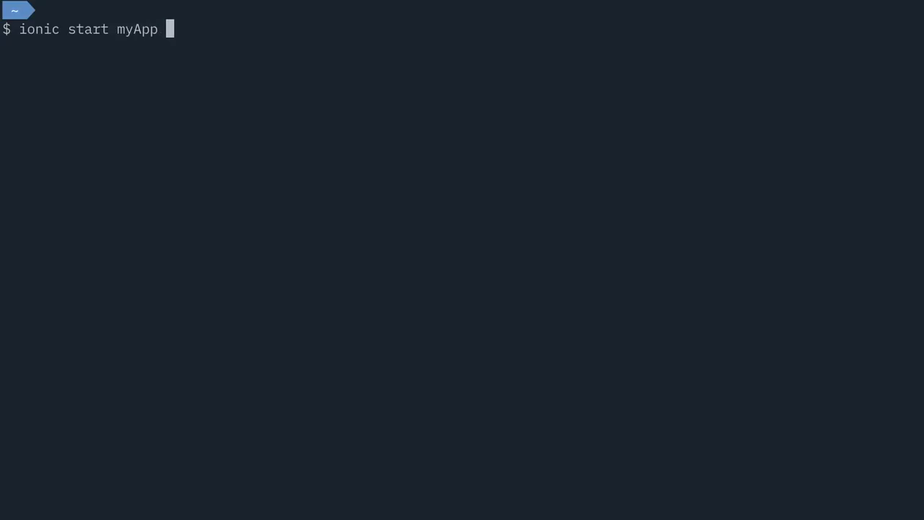
text(bl)
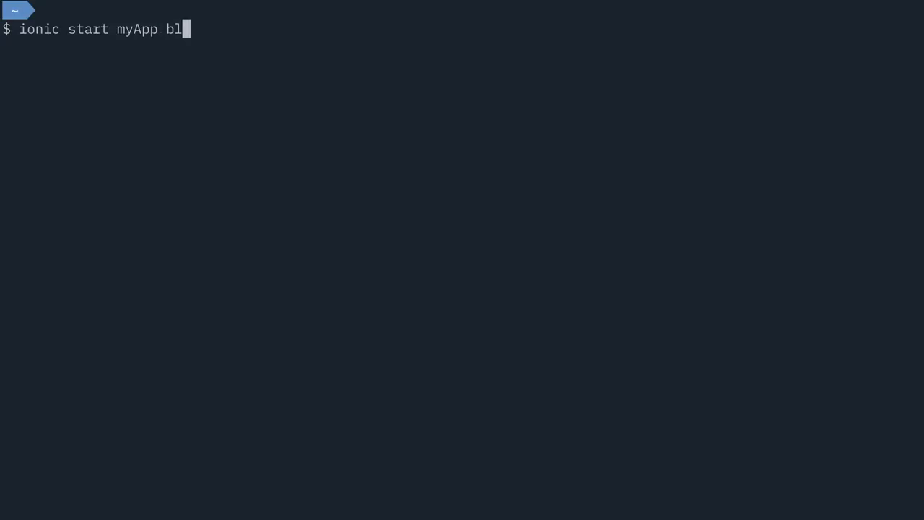
text(ank)
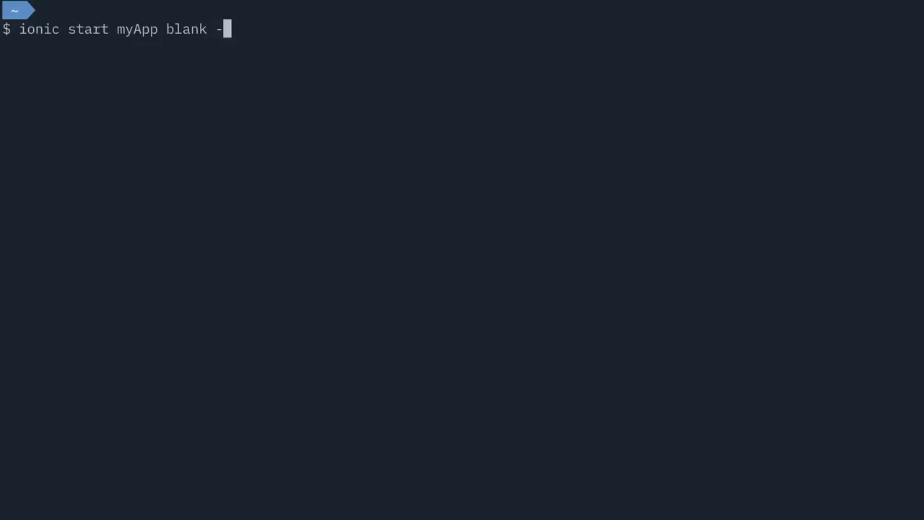
text(-type=a)
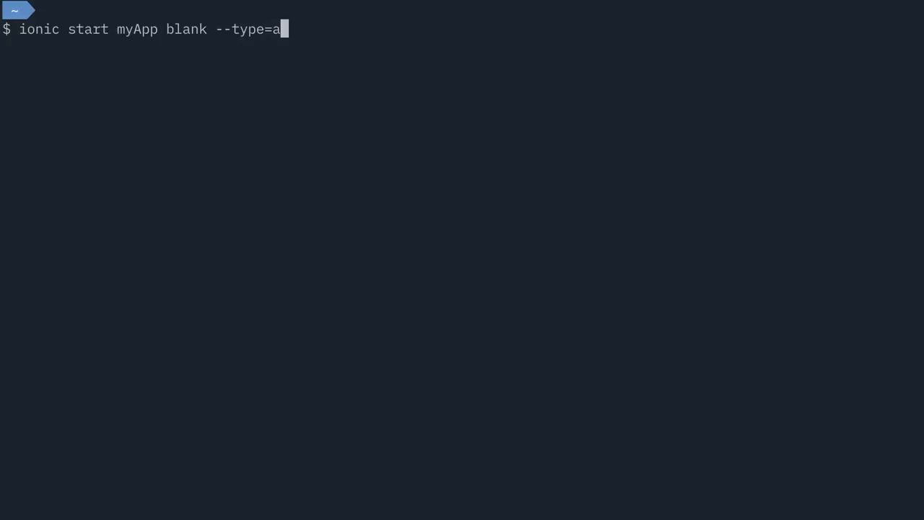
text(ngular)
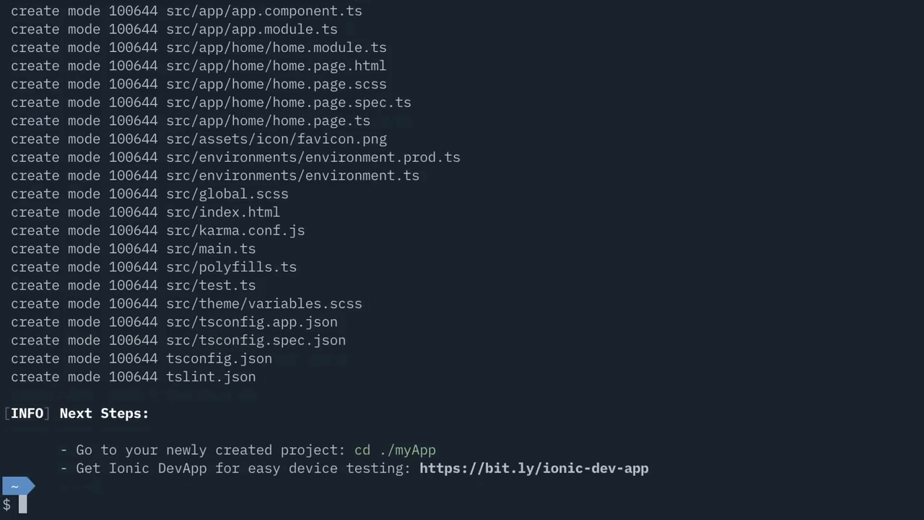
- Enter the myApp folder and launch the ionic command there
text(cd myA)
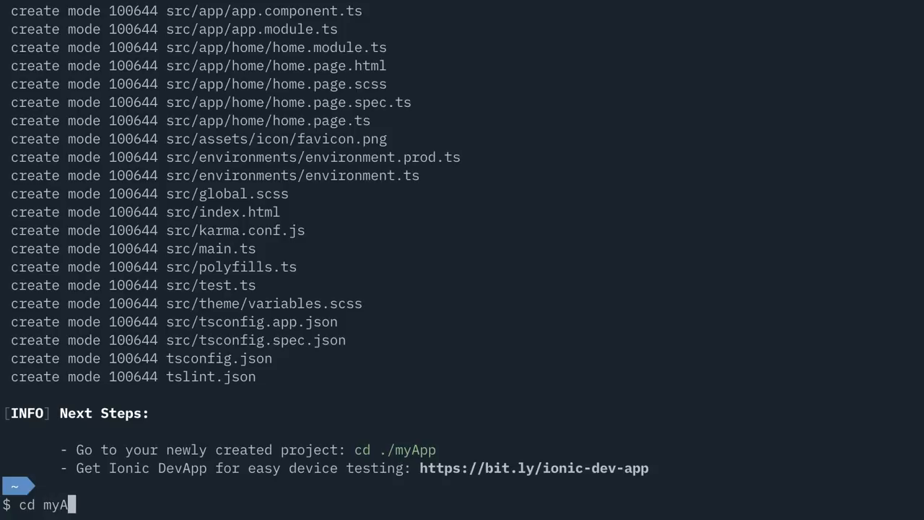
text(pp)
text(l)
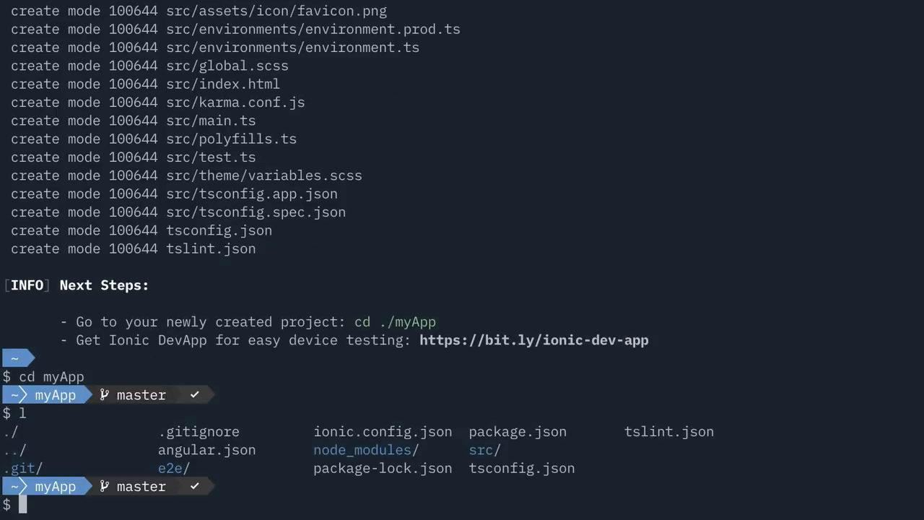
text(ionic)
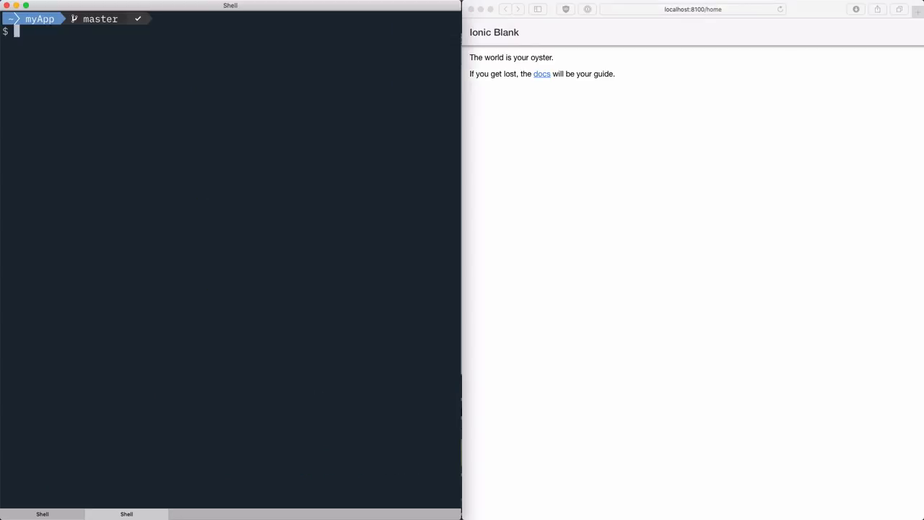
- Start vim in myApp and expand the src and src/app folders in the file tree
text(vim)
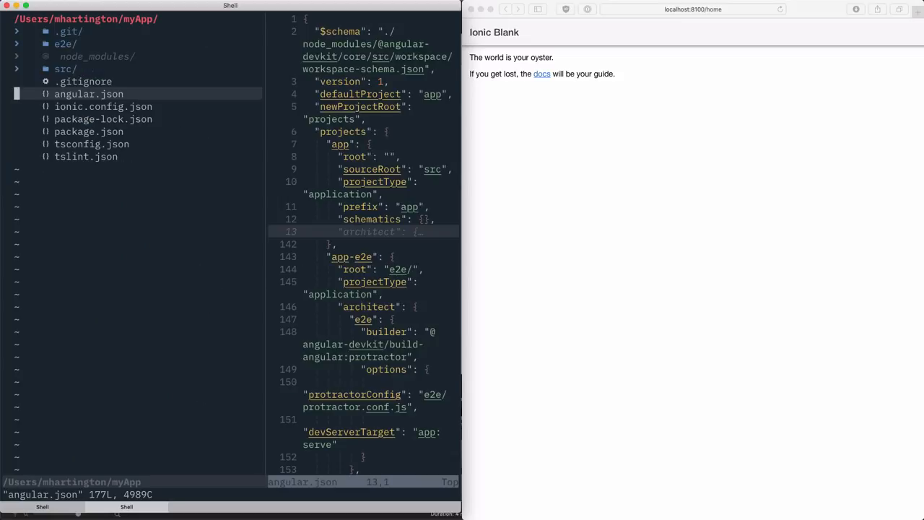
click(65, 68)
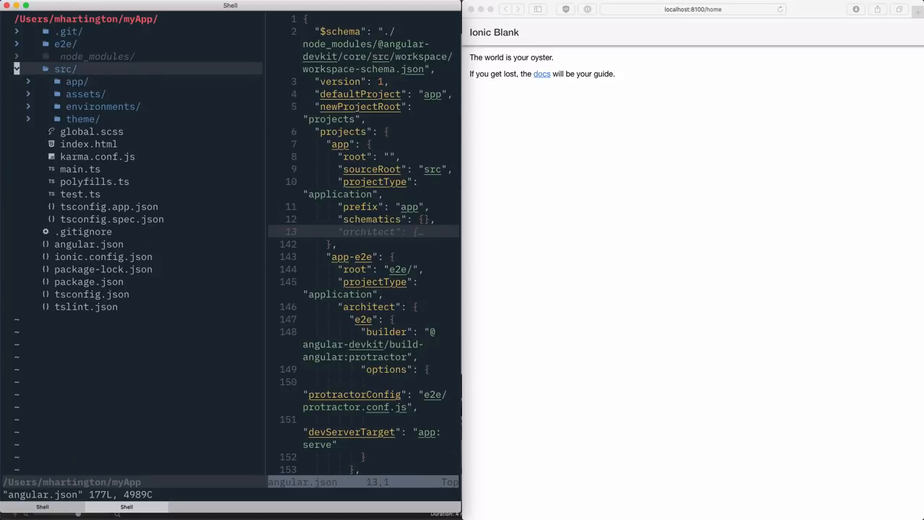
click(102, 106)
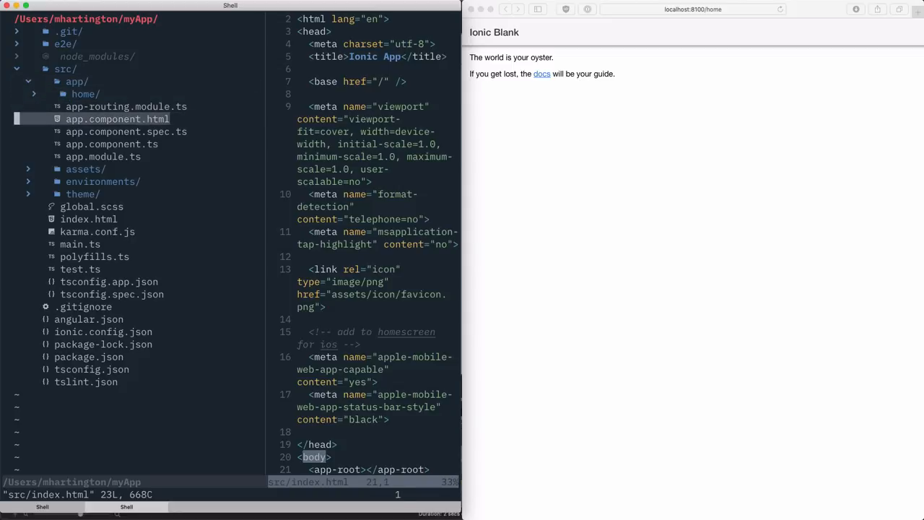
- Open app.component.ts from the file tree to view the app-root component
click(126, 132)
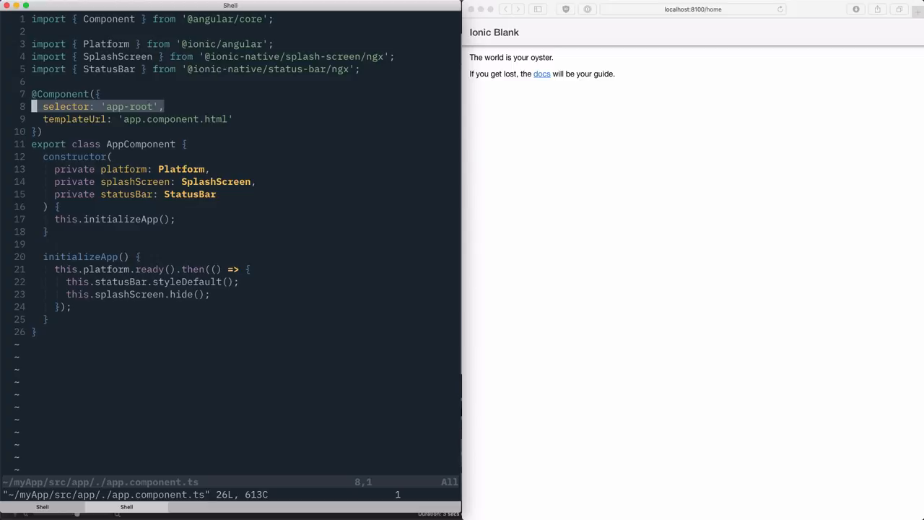
- Move down through app-routing.module.ts to the routes array
key(j)
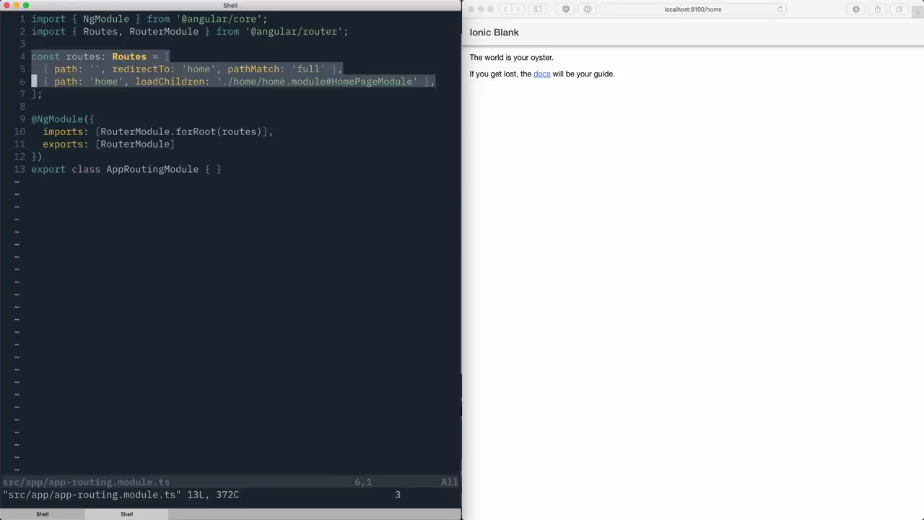
- Highlight the empty-path redirect route before viewing home.module.ts
key(Down)
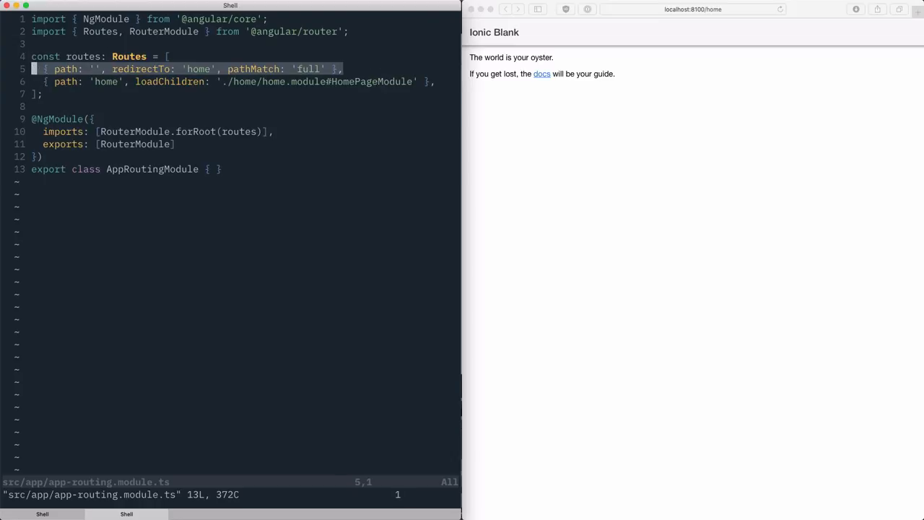
key(j)
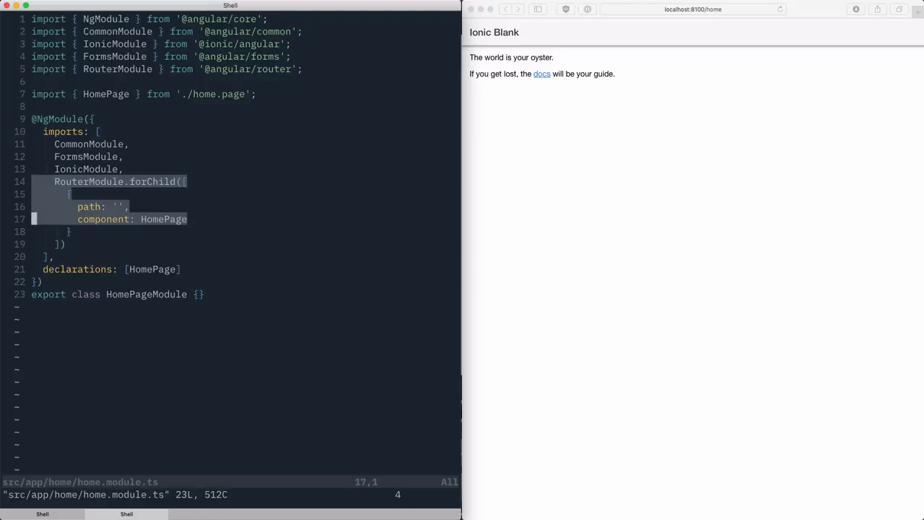
- Move down over the forChild route block in home.module.ts
key(Down)
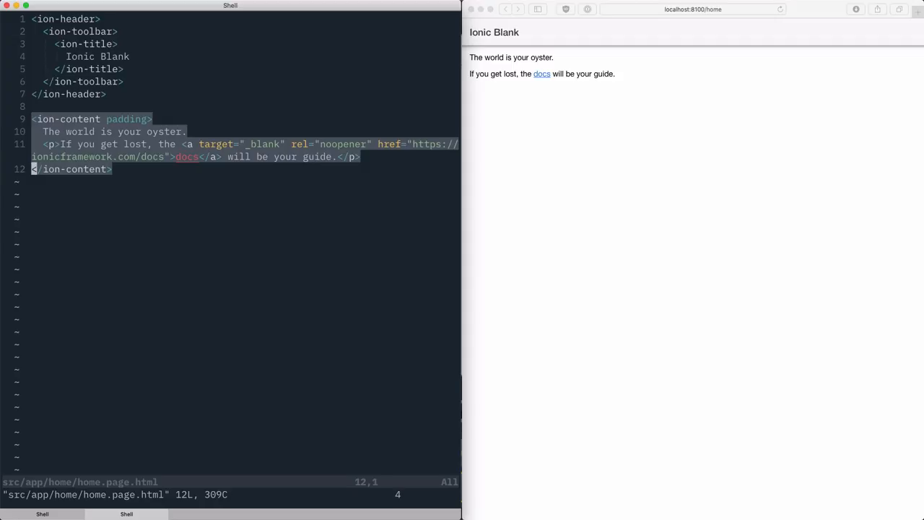
- Add an ion-button with expand="block" and a (click)="show…" handler inside ion-content
text(ioni)
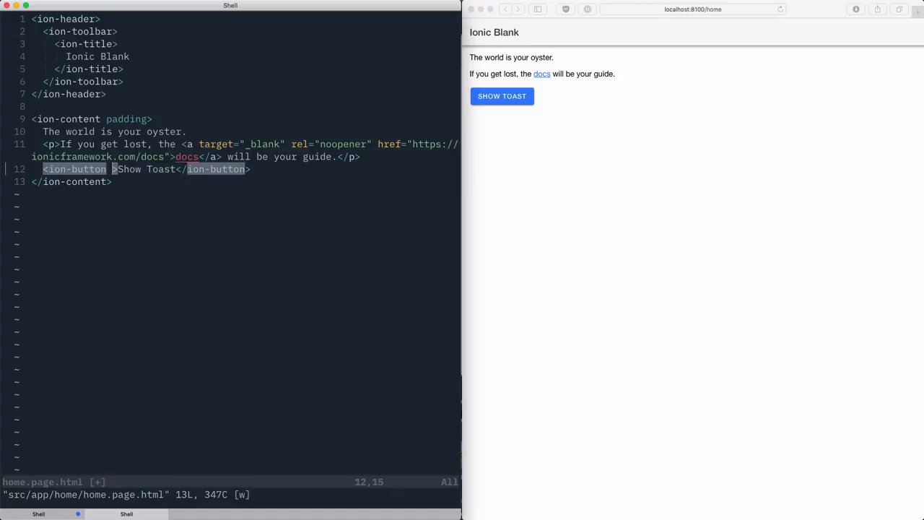
text(expand="")
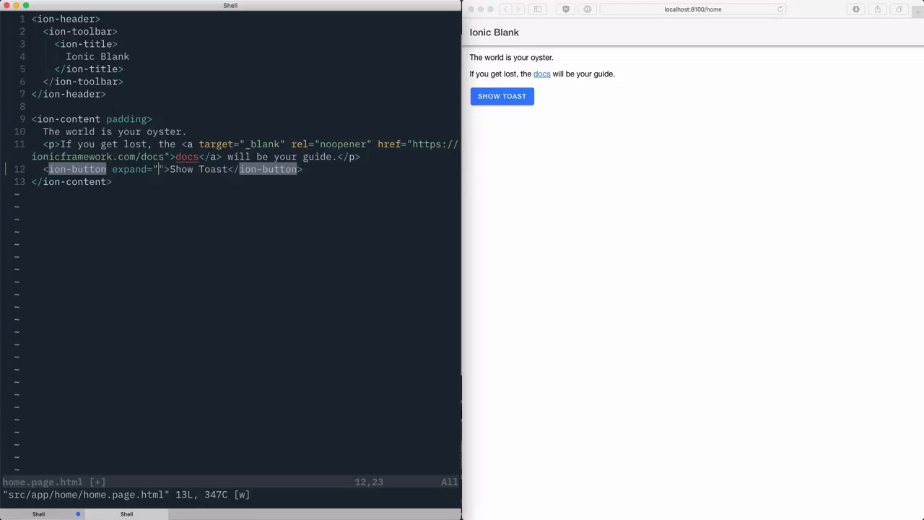
text(block)
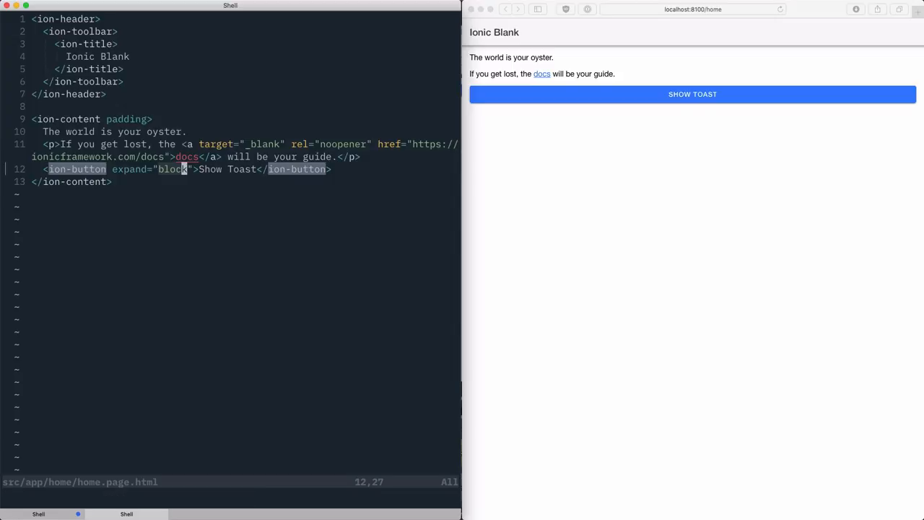
text(())
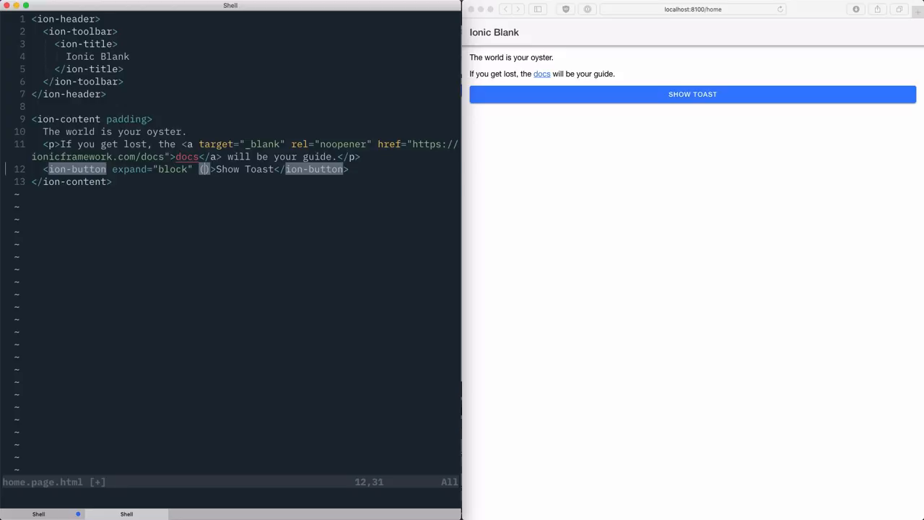
text((click)=")
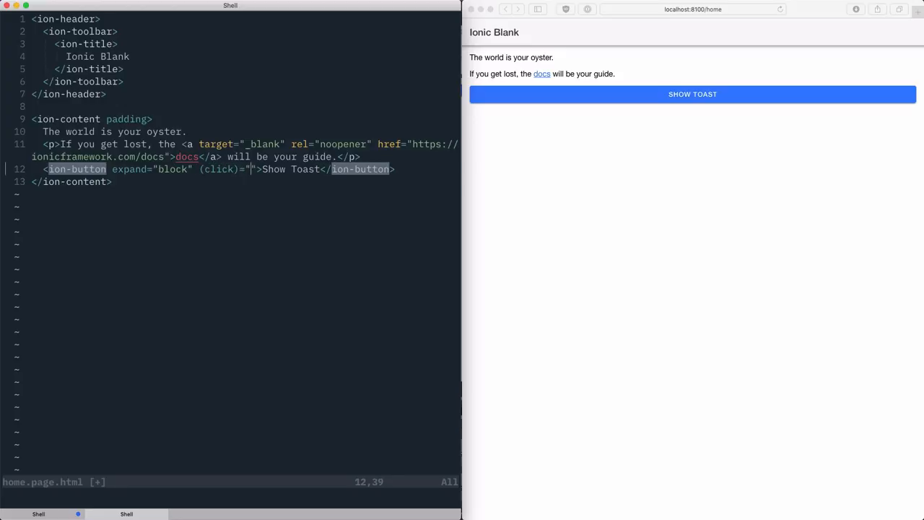
text(show)
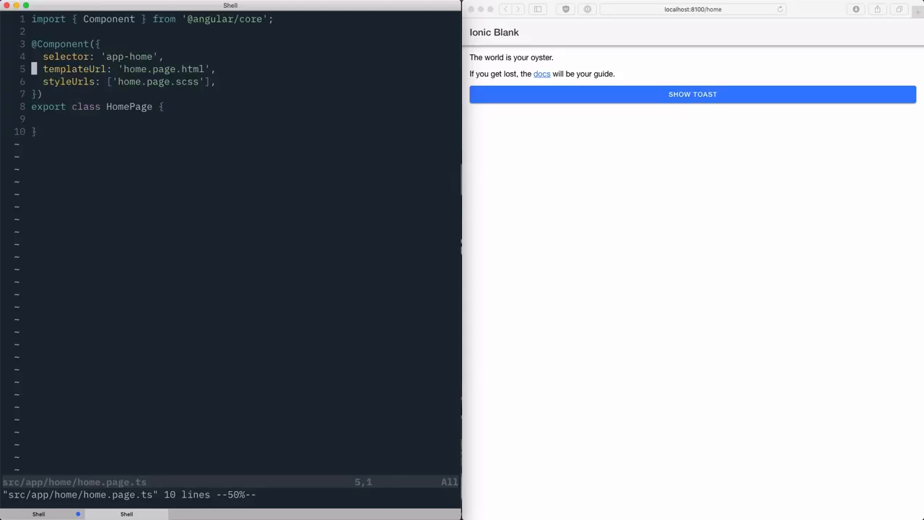
key(Up)
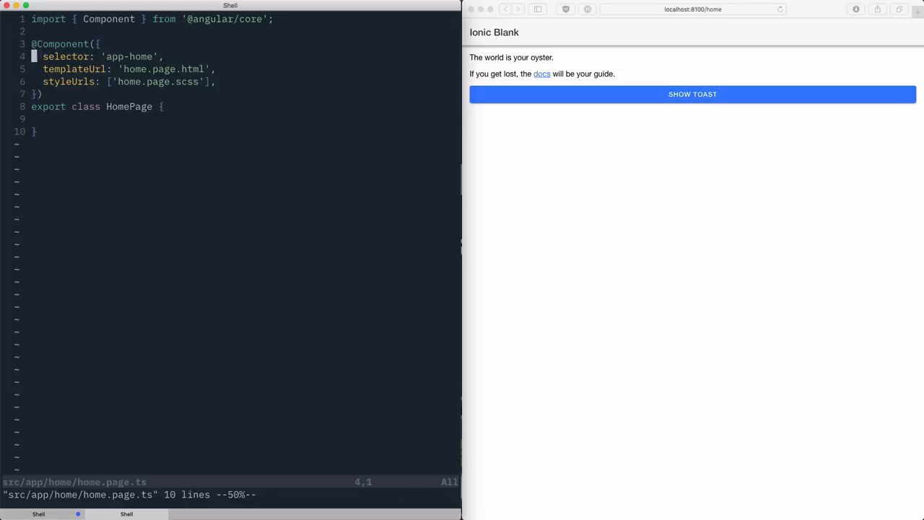
text(import)
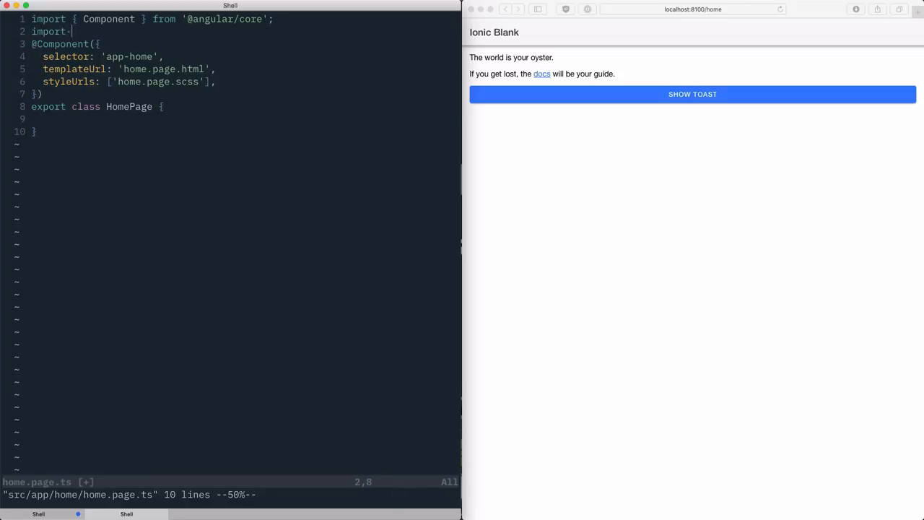
text({})
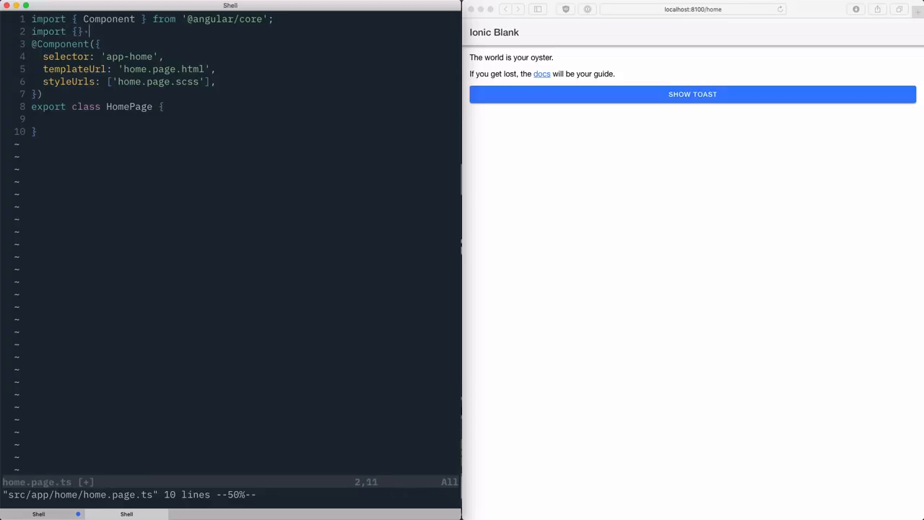
text(from '@ionic/angular';)
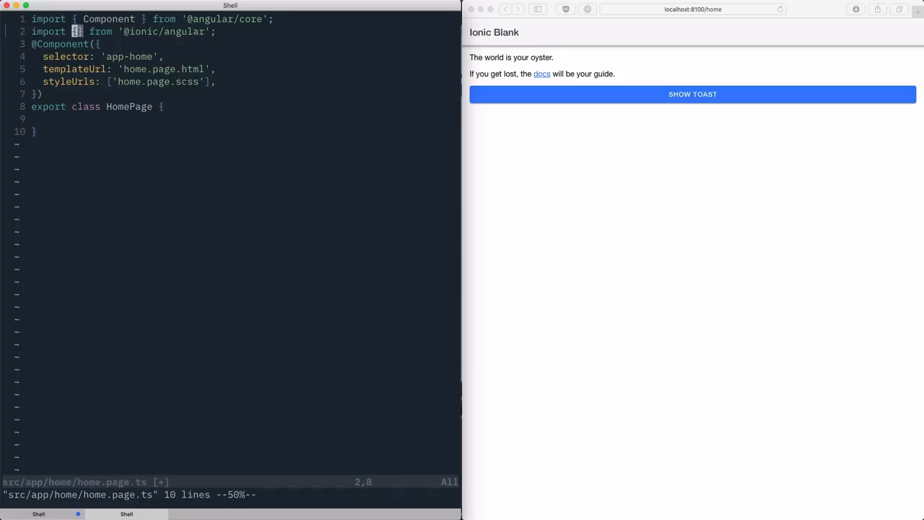
text(ToastController)
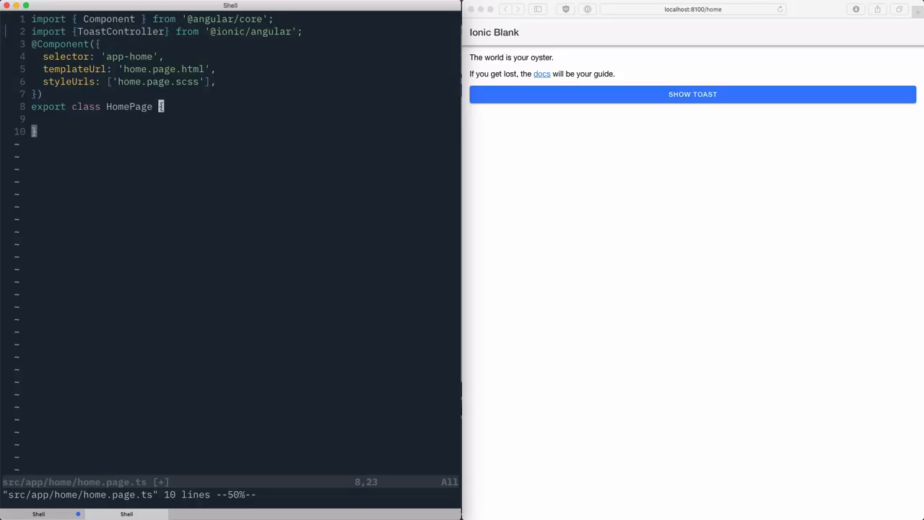
- Add a constructor injecting private toastCtrl: ToastController into HomePage
text(constructor()
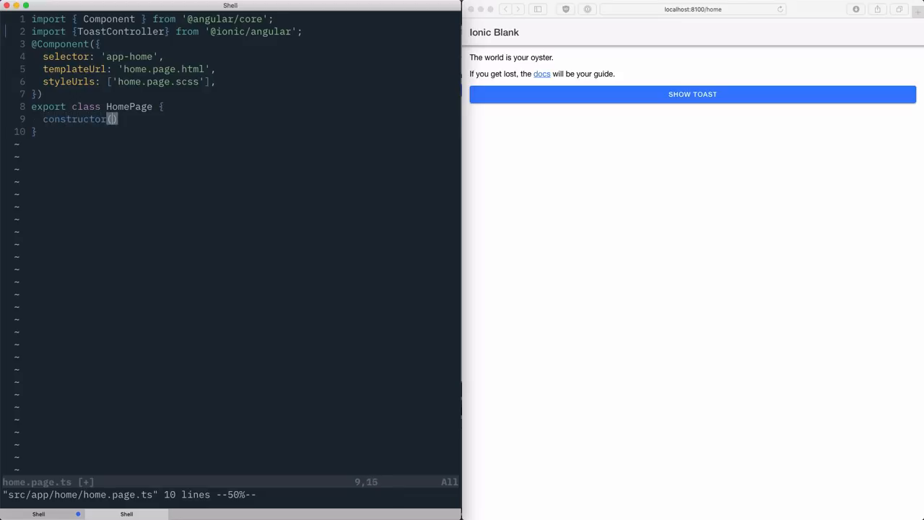
text(private toastCtrl)
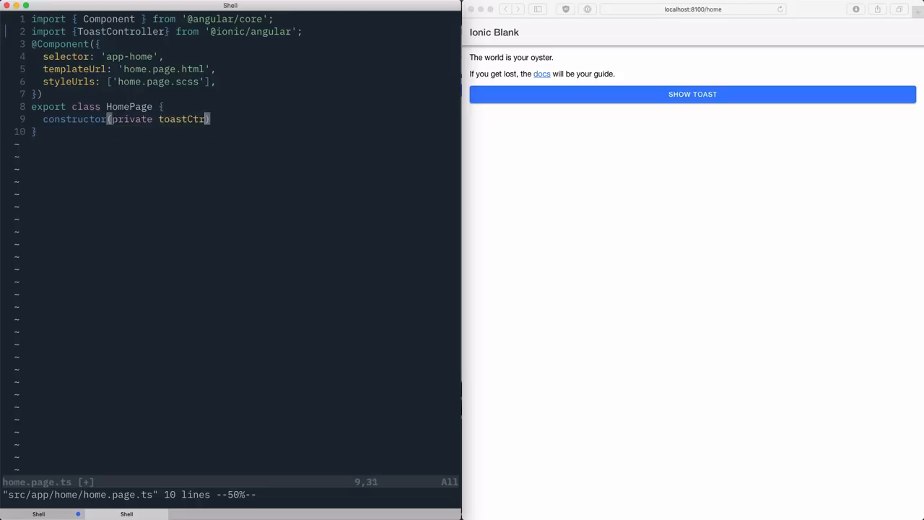
text(: ToastController)
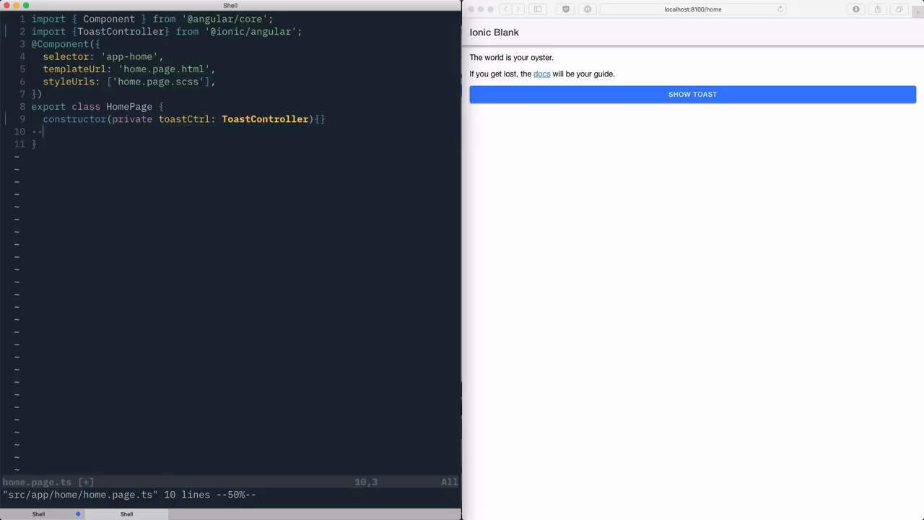
- Declare async showToast() with const toast = await this.toastCtrl.create()
text(showT)
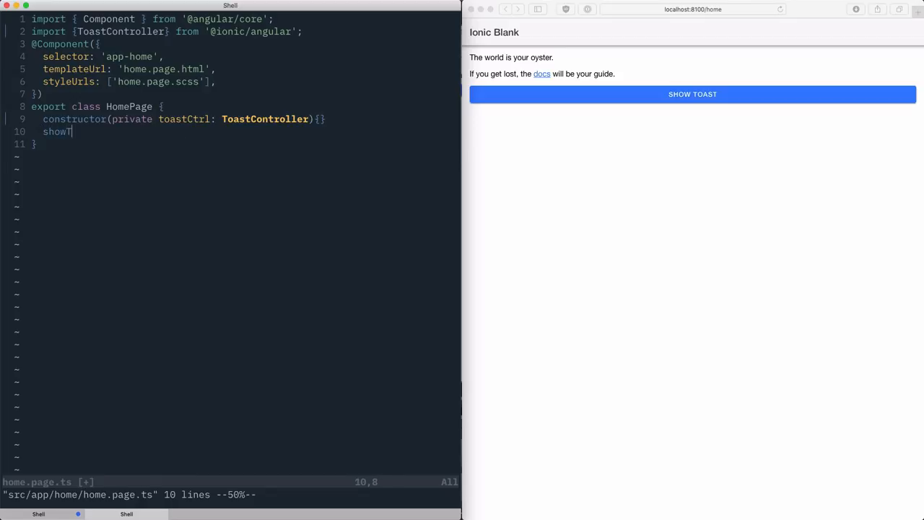
text(oast(){)
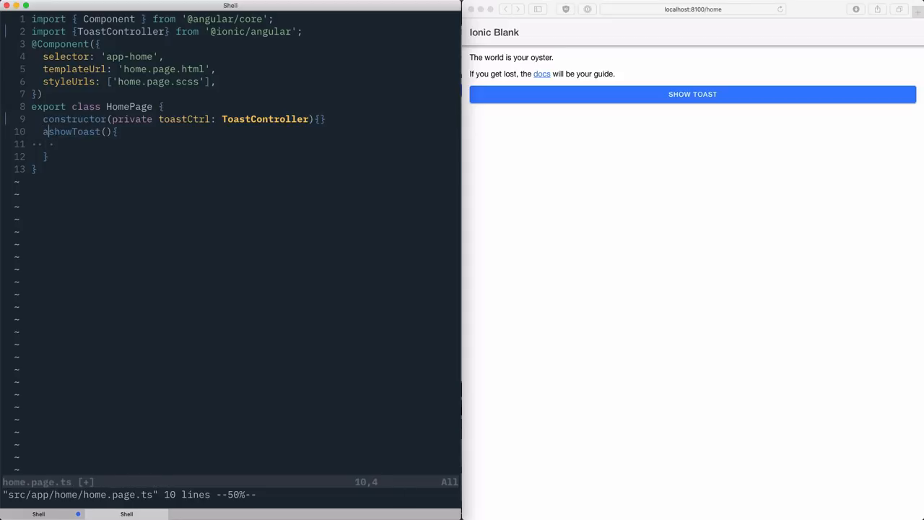
text(sync)
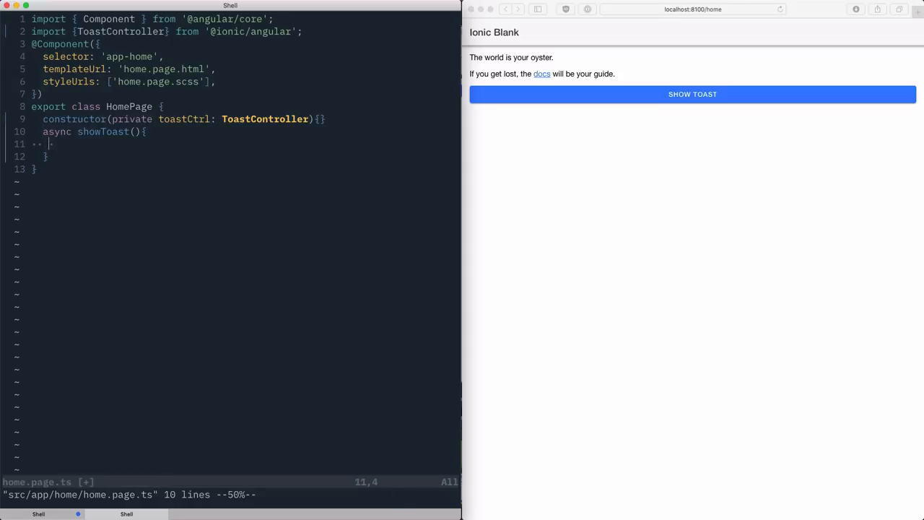
text(const toast a)
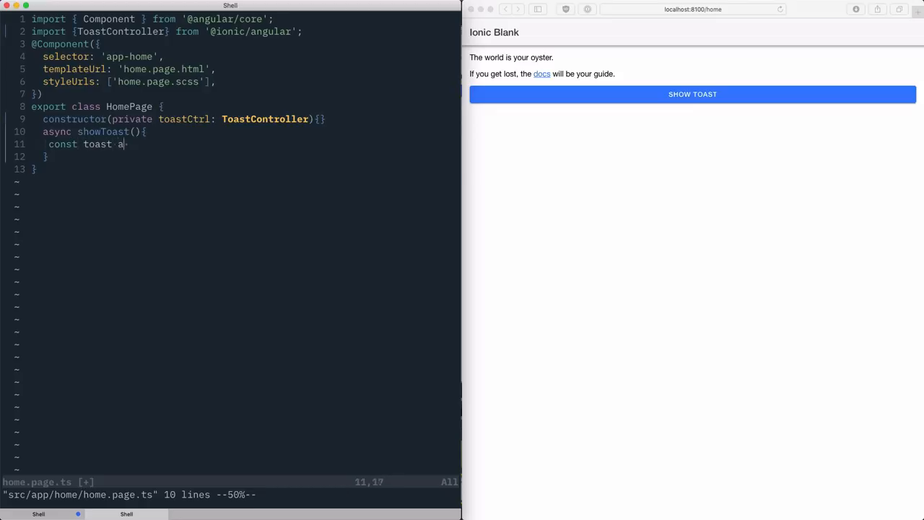
text(= await th)
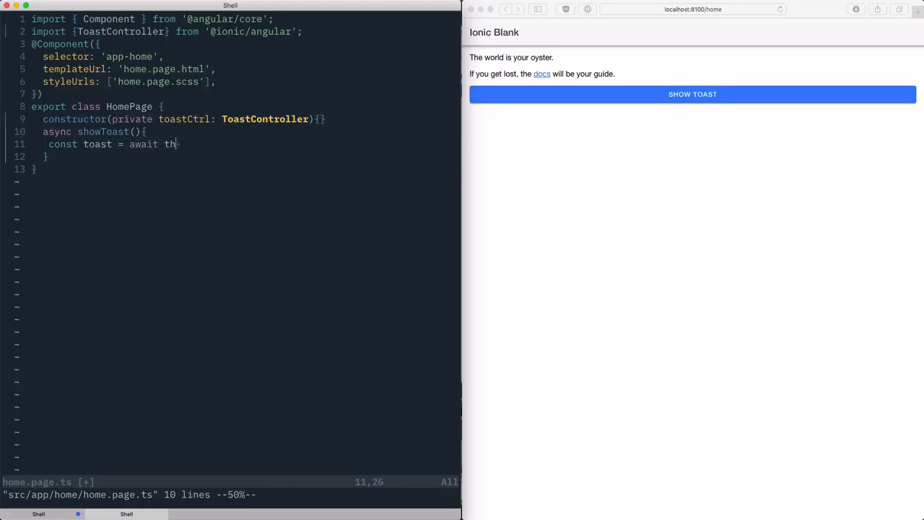
text(is.toastC)
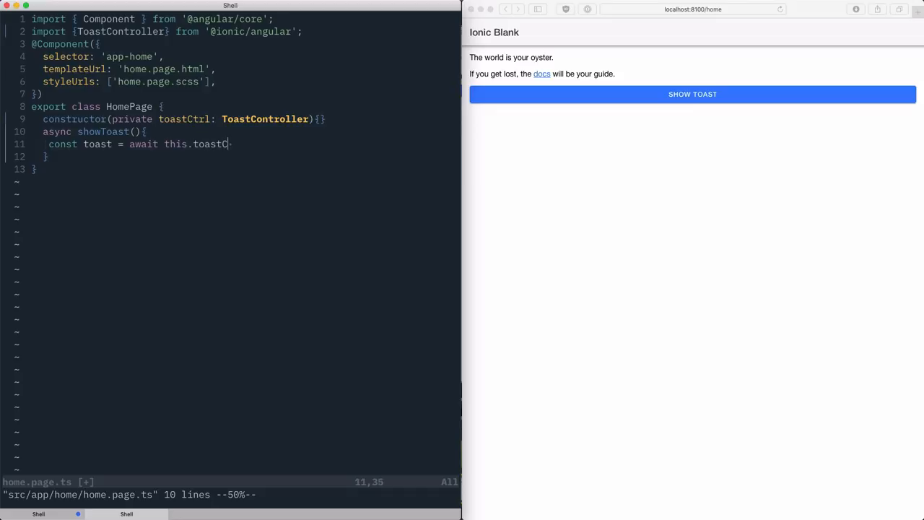
text(trl.creat)
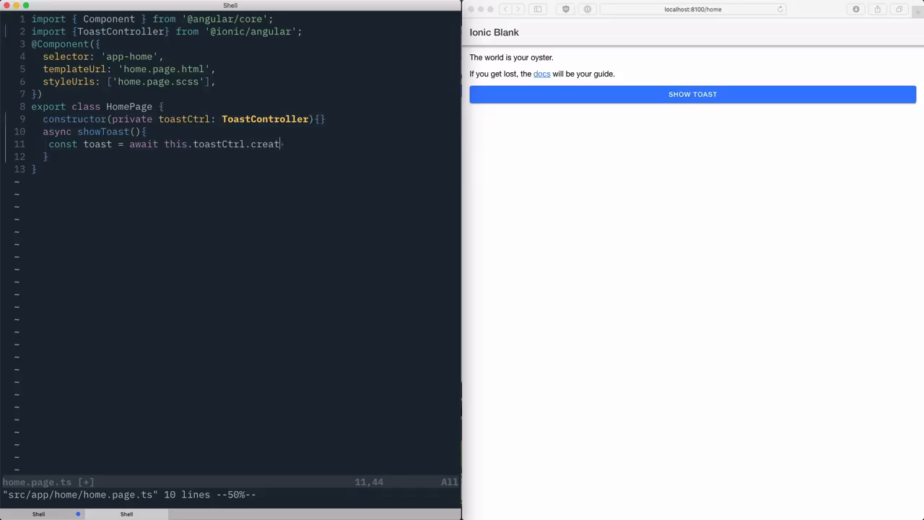
text(e())
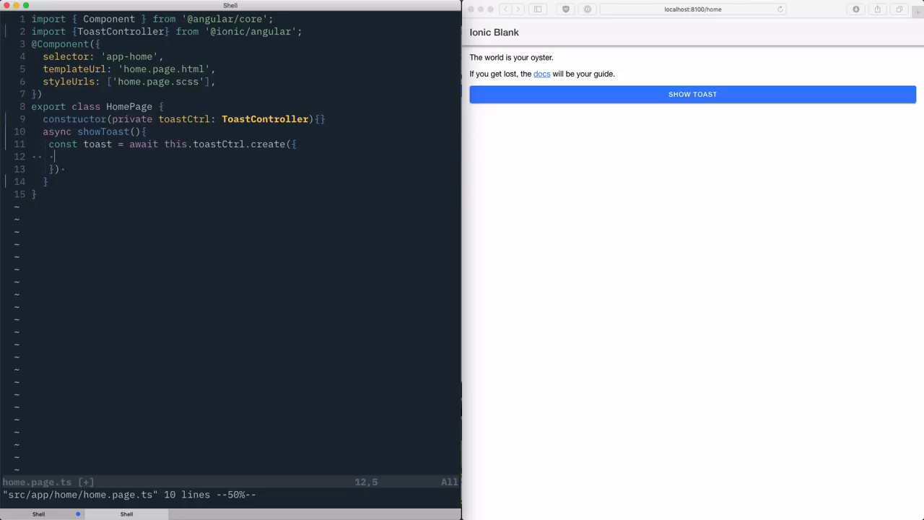
- Give the toast message "hello from toast" and duration 2000, closing the create call
text(message)
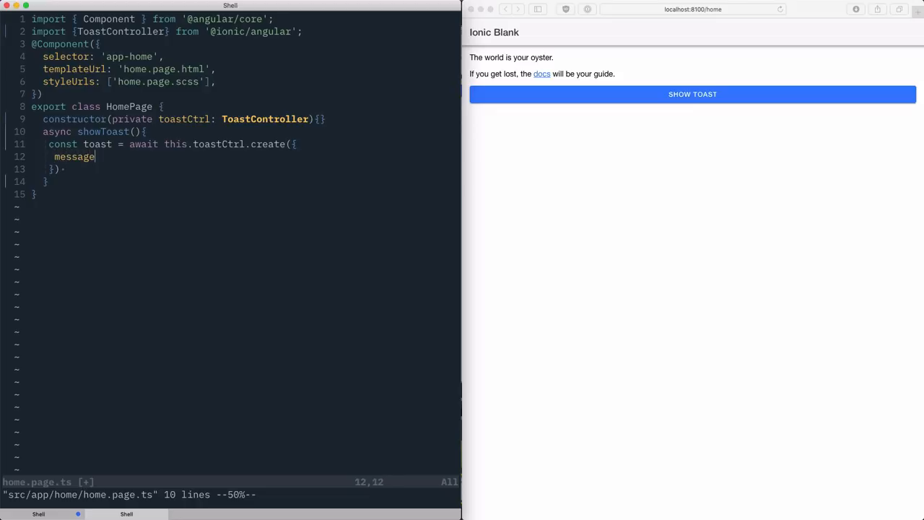
text(: "hello ")
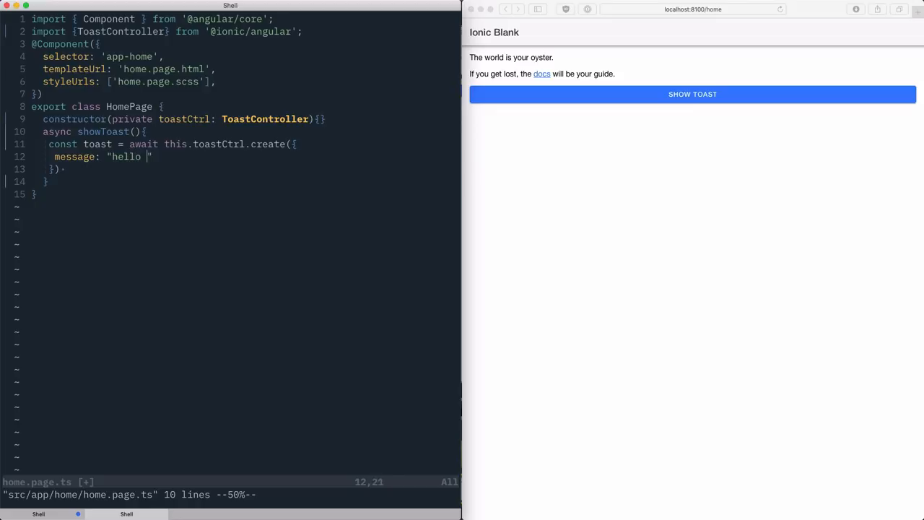
text(from toast)
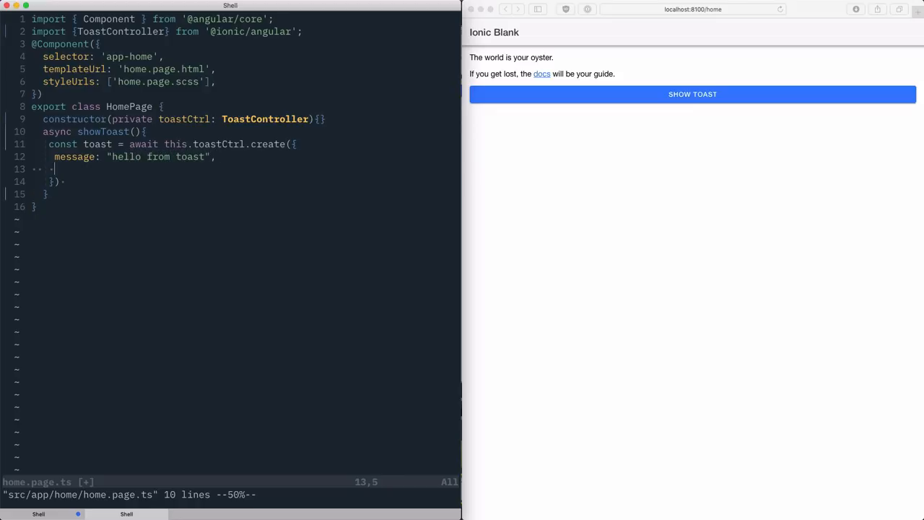
text(duration: 2)
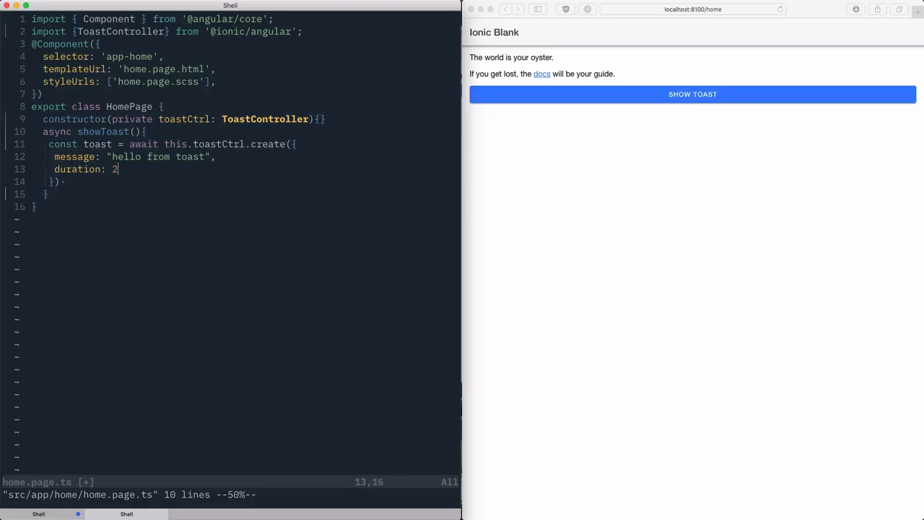
text(000)
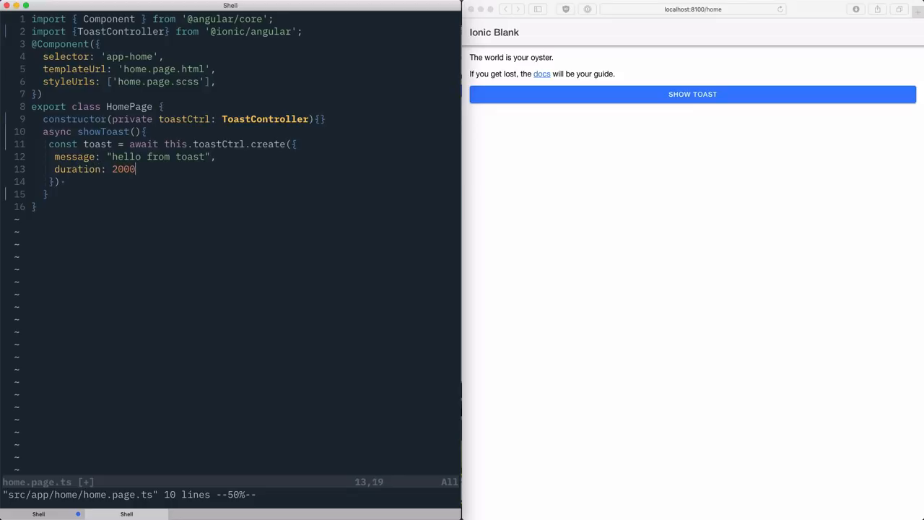
key(down)
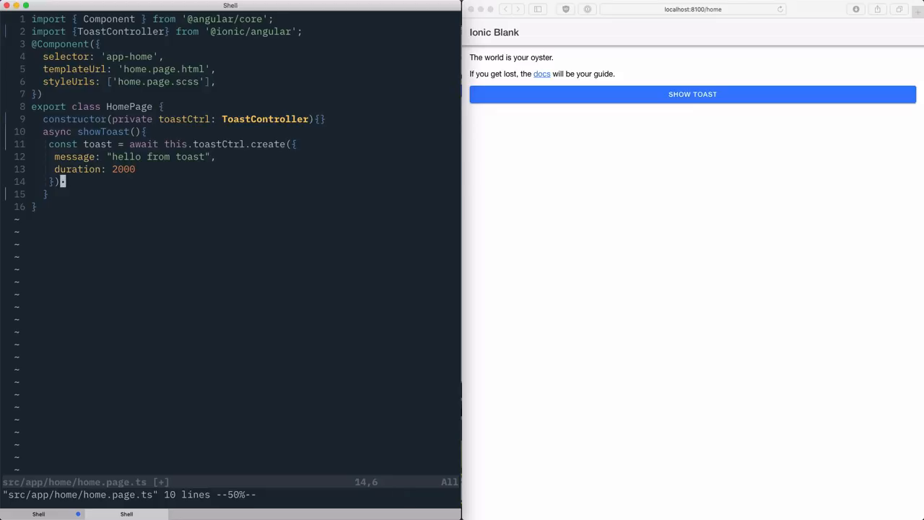
text(;)
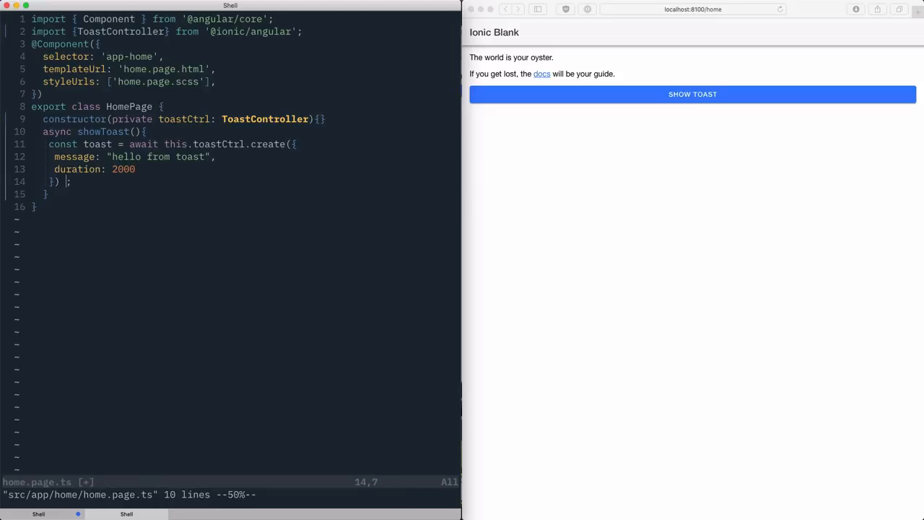
text();)
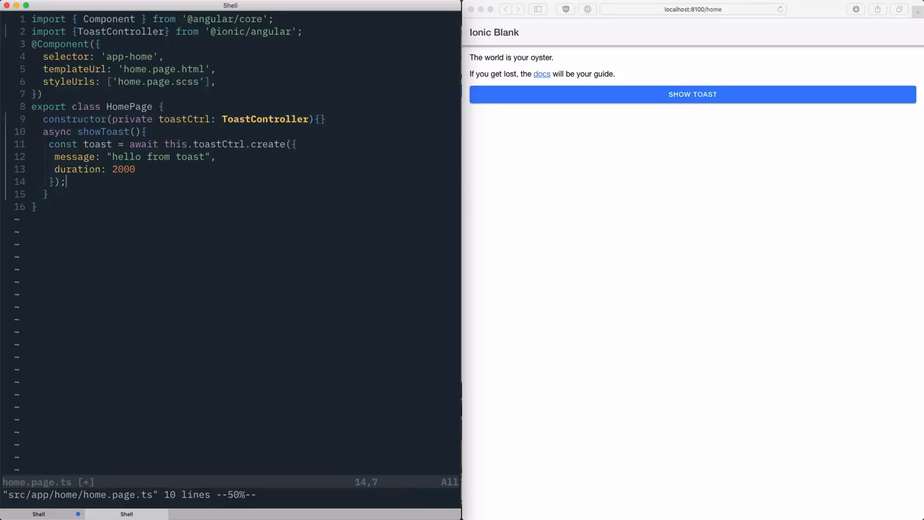
- Call toast.present(); to display the toast
text(to)
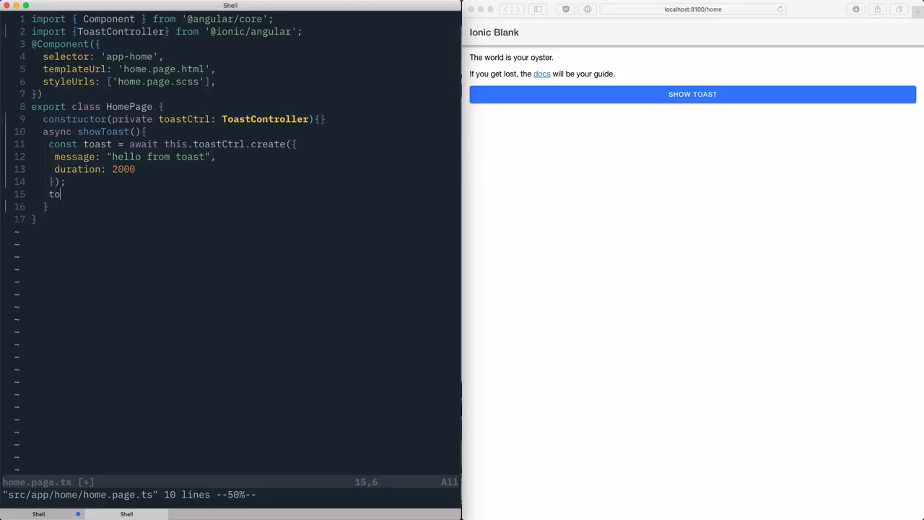
text(ast.pre)
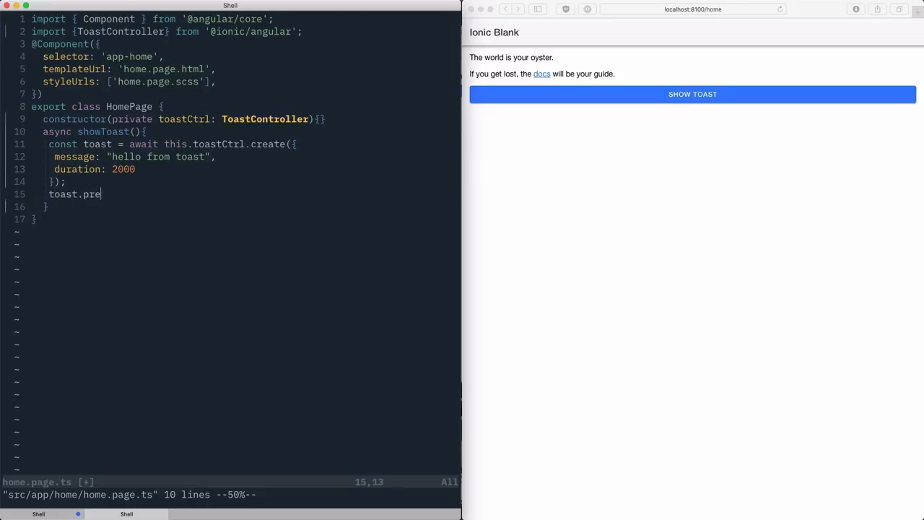
text(sent())
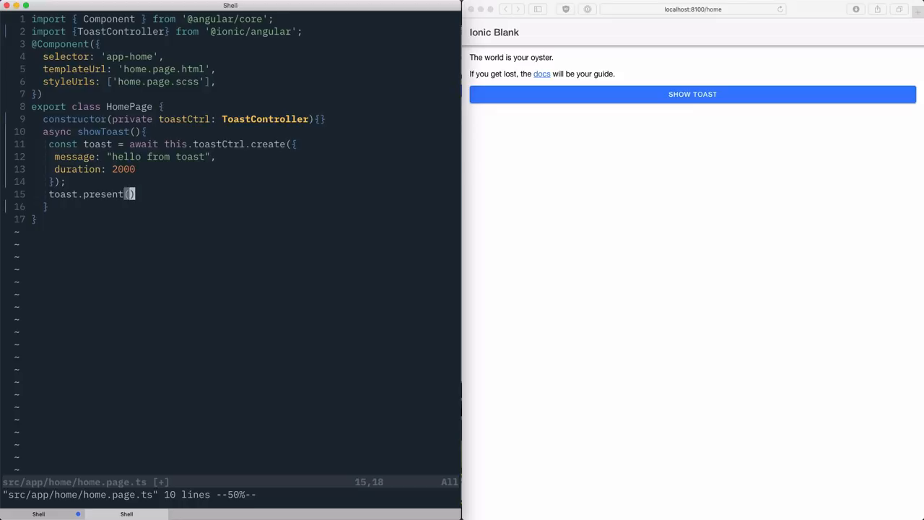
text(;)
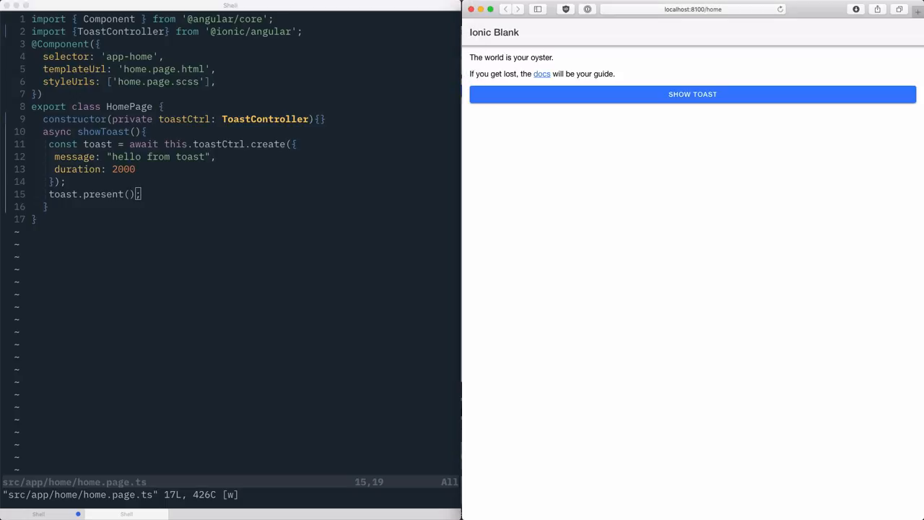
- Switch to the Safari window to check the running Ionic app with Show Toast
click(691, 94)
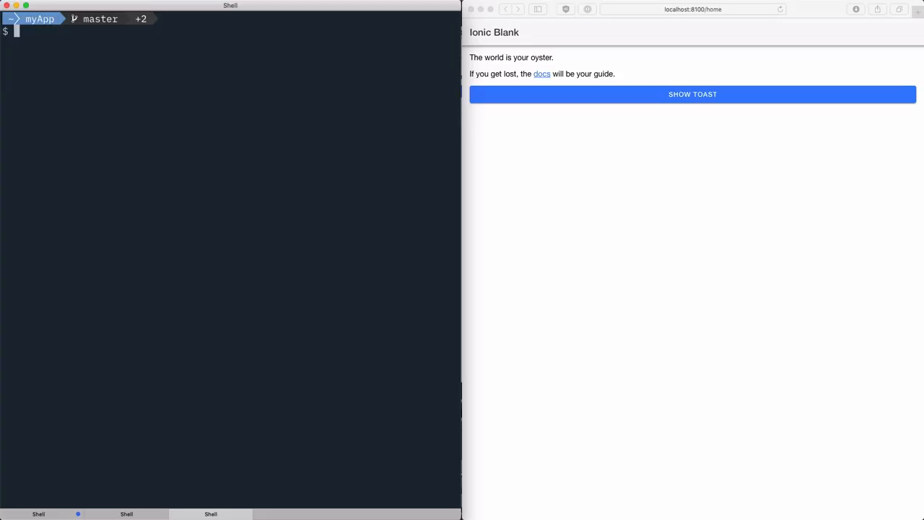
- Run ionic g page detail in the myApp shell to generate the detail page
text(ionic g page)
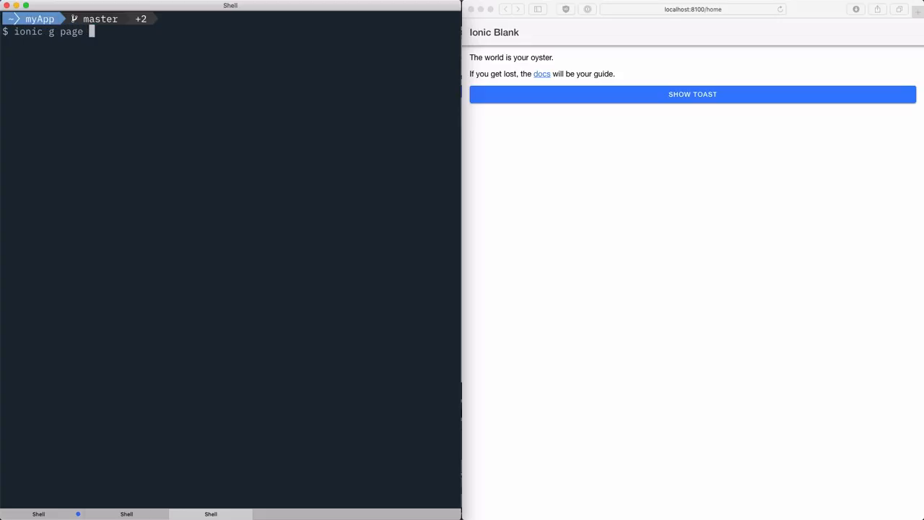
text(detail)
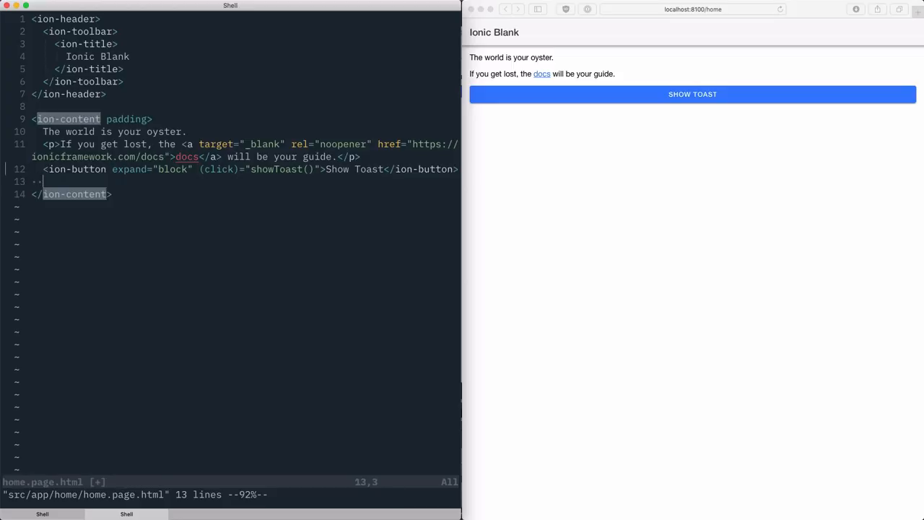
- Add an ion-button with href="/detail" labelled Go to detail, then use it in Safari
text(ion-button ></ion-button>)
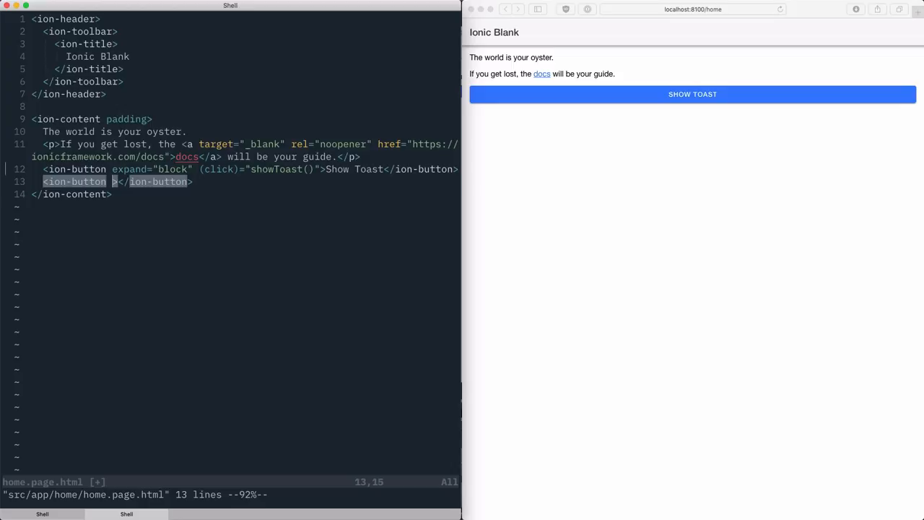
text(href=)
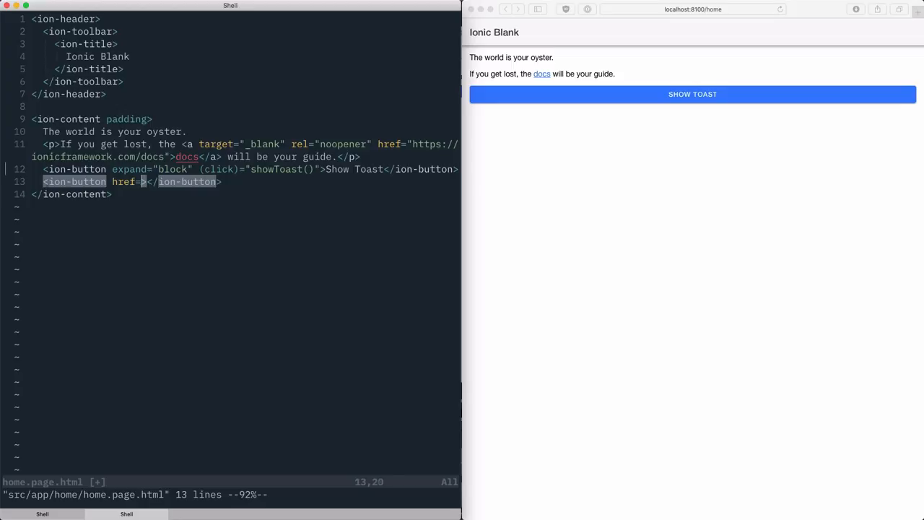
text(/detail")
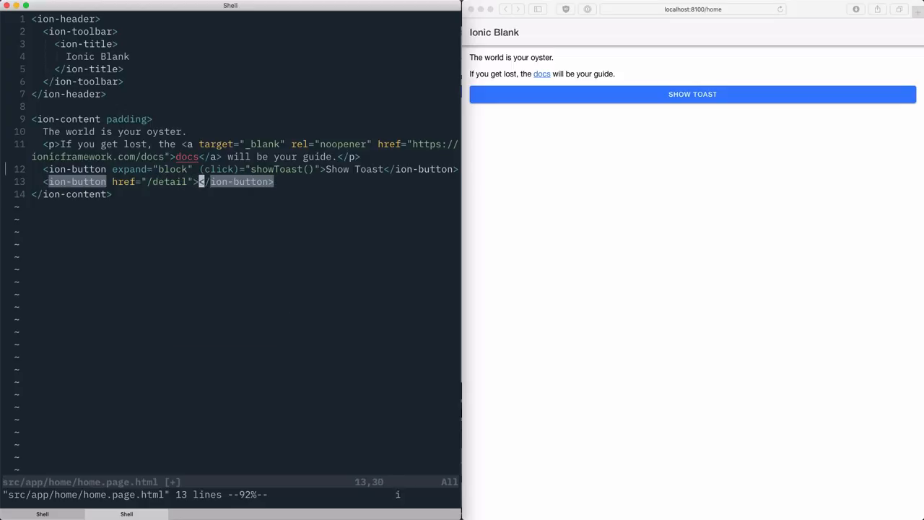
text(Go to detail)
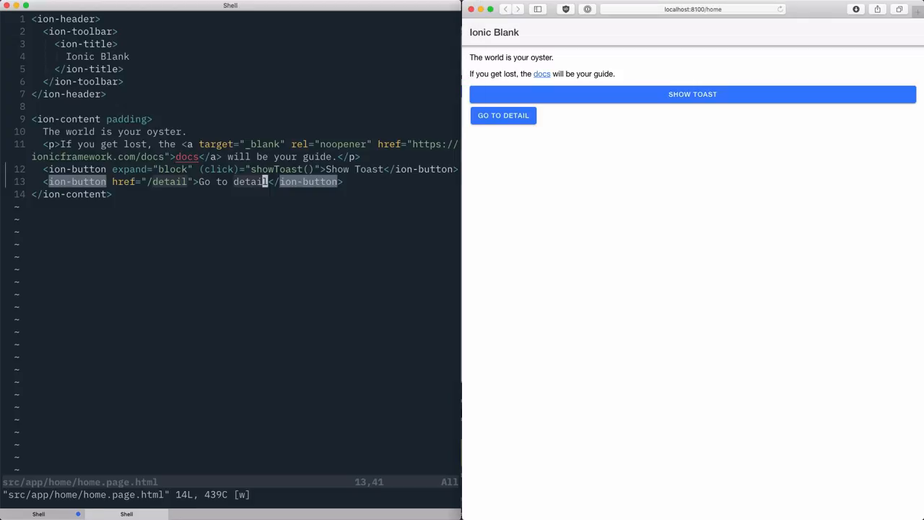
click(502, 115)
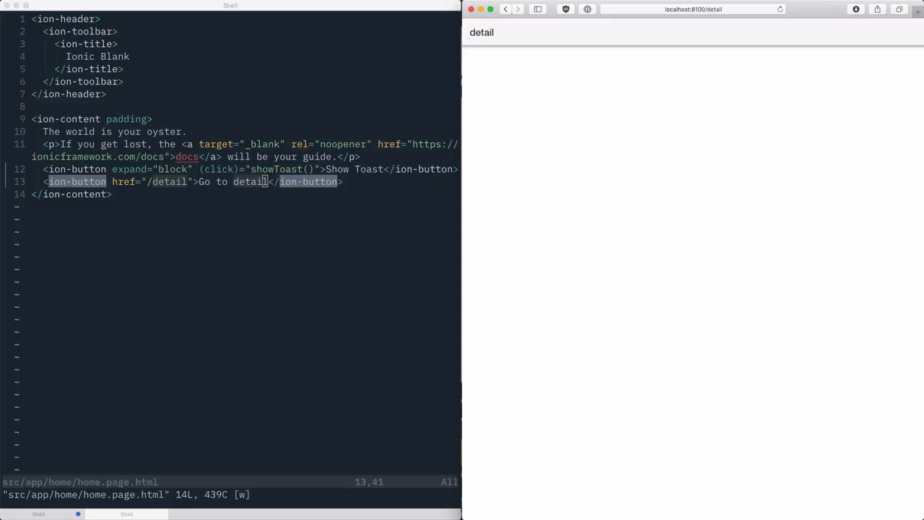
- Return from the detail page to /home with the browser Back button
click(505, 9)
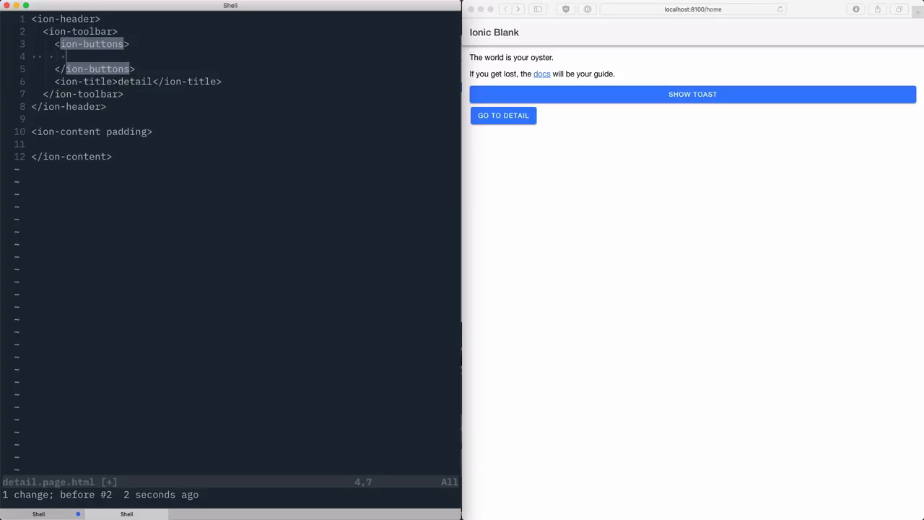
- Add <ion-buttons slot="start"> with <ion-back-button> to the detail toolbar and view it via Go to detail
text(ion-back-button></ion-back-button>)
click(245, 44)
text( slot=)
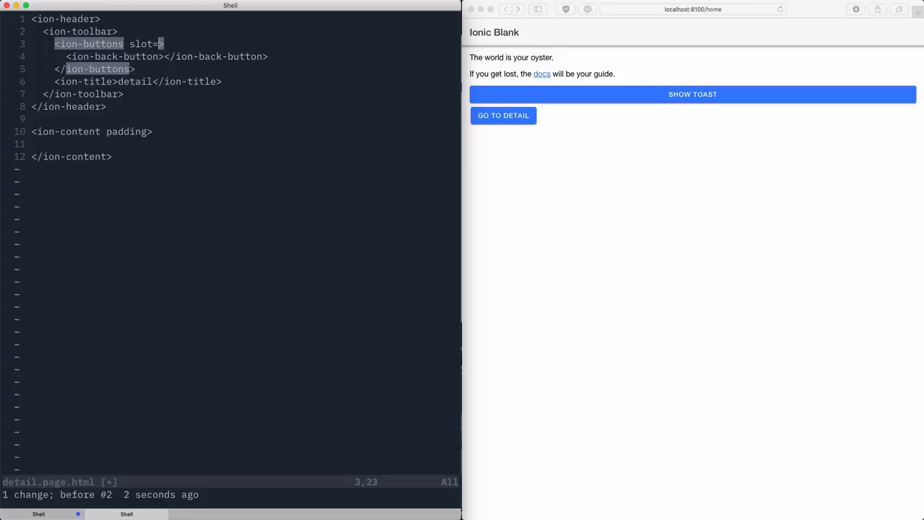
text(")
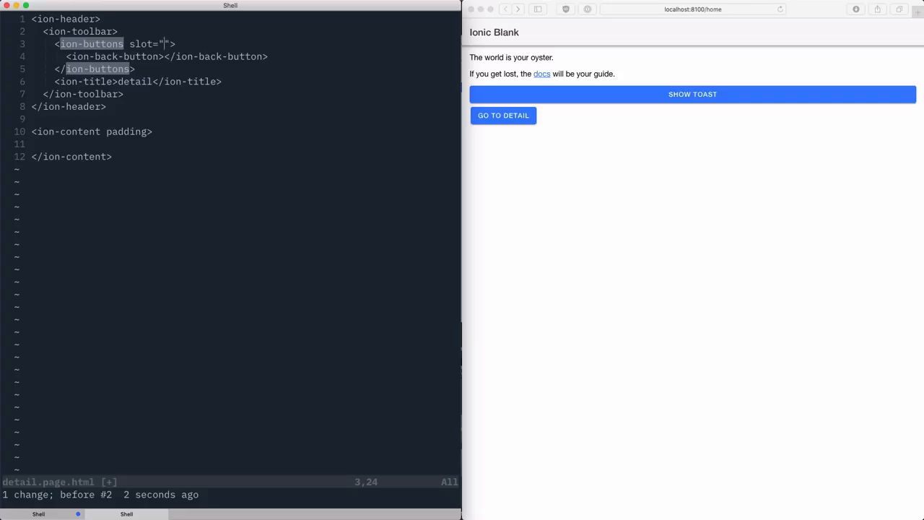
text(start)
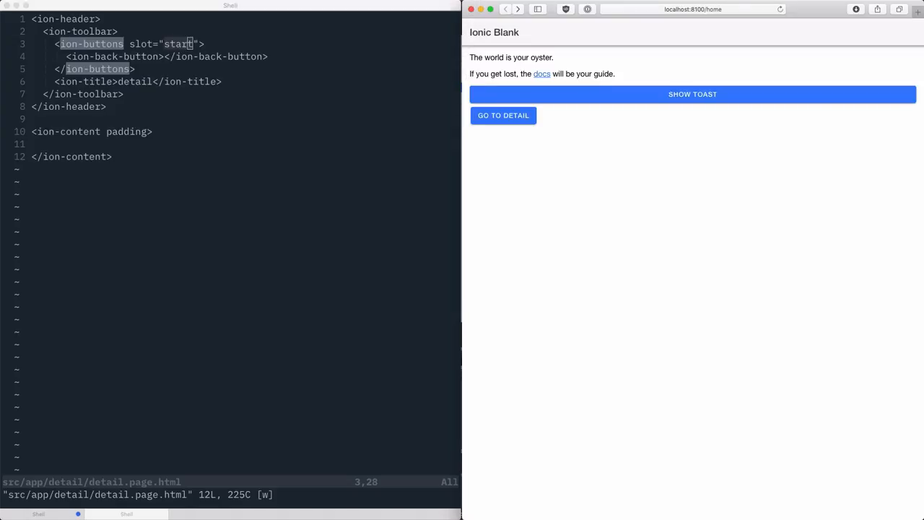
click(503, 116)
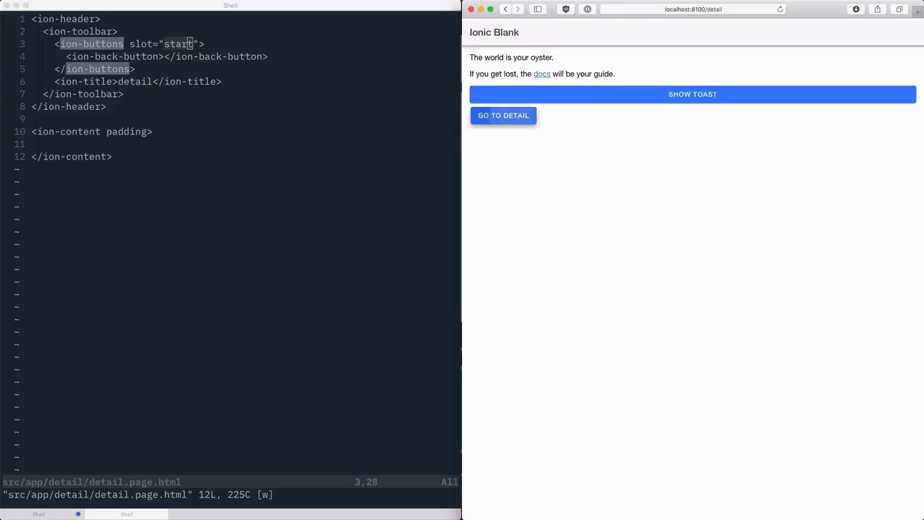
click(503, 115)
text( defaultHref=")
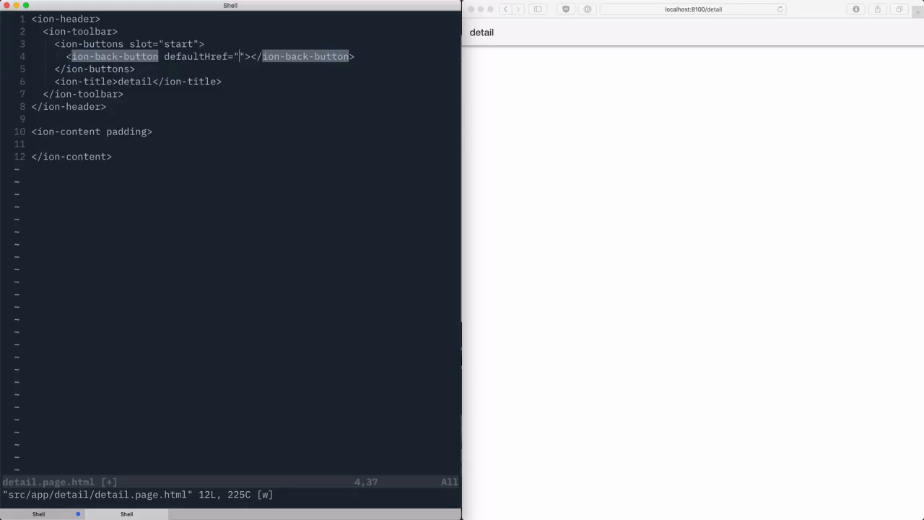
- Give the ion-back-button a defaultHref of "/home"
text(/)
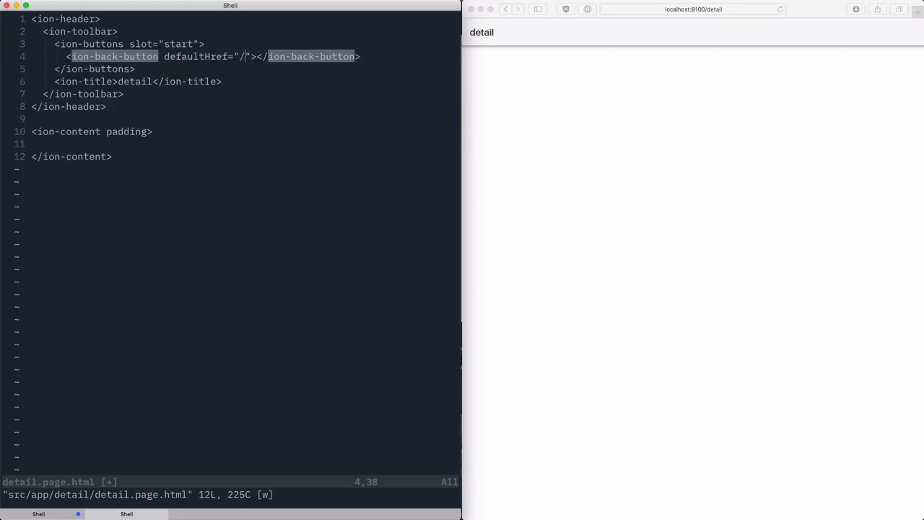
text(home)
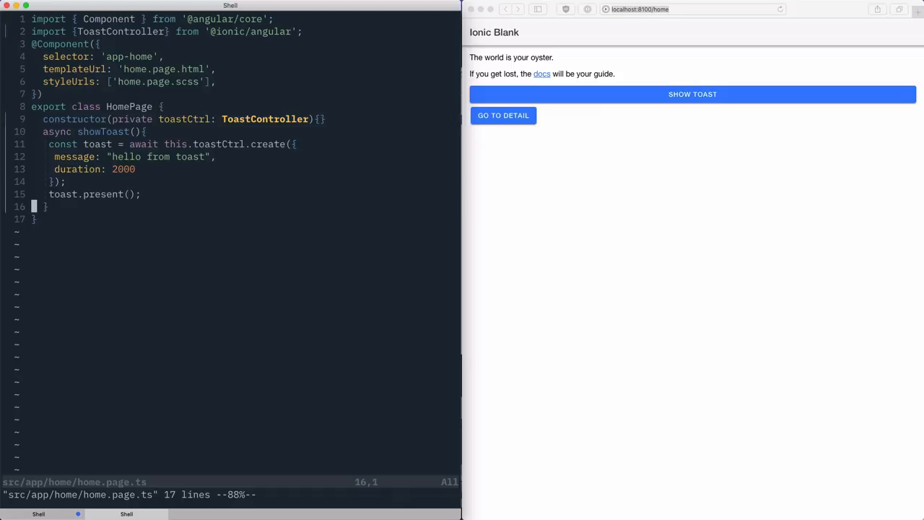
text(impor)
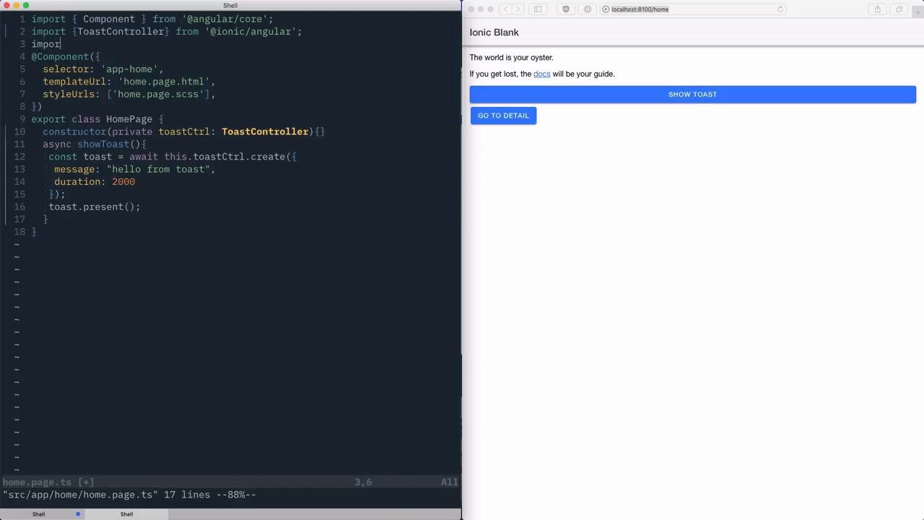
text(t)
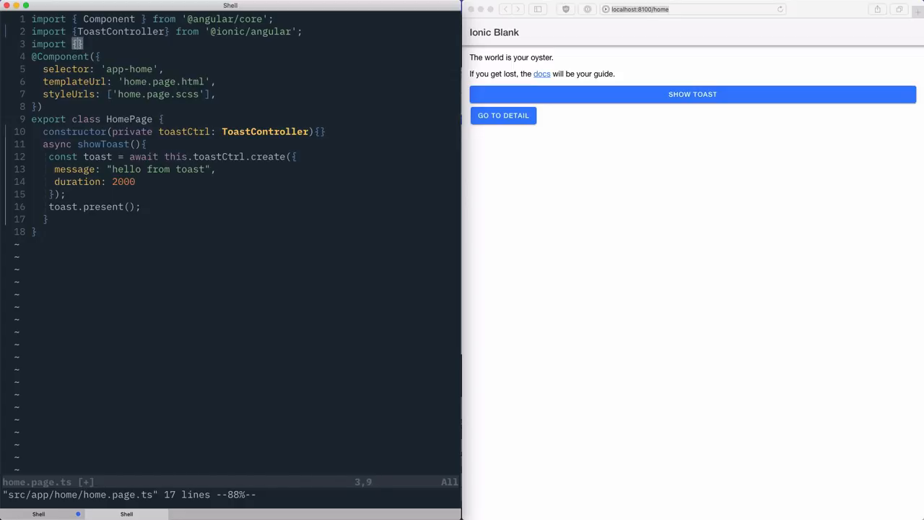
text({} from '@a)
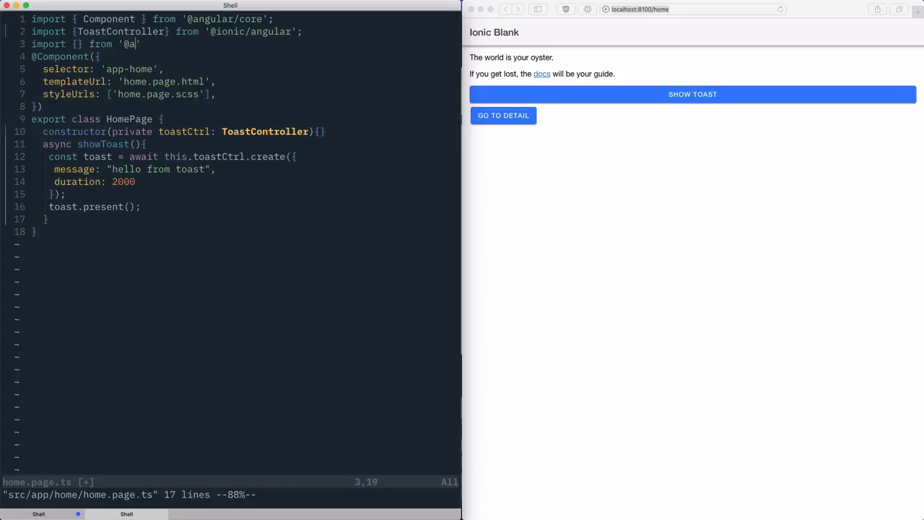
text(ngular/router)
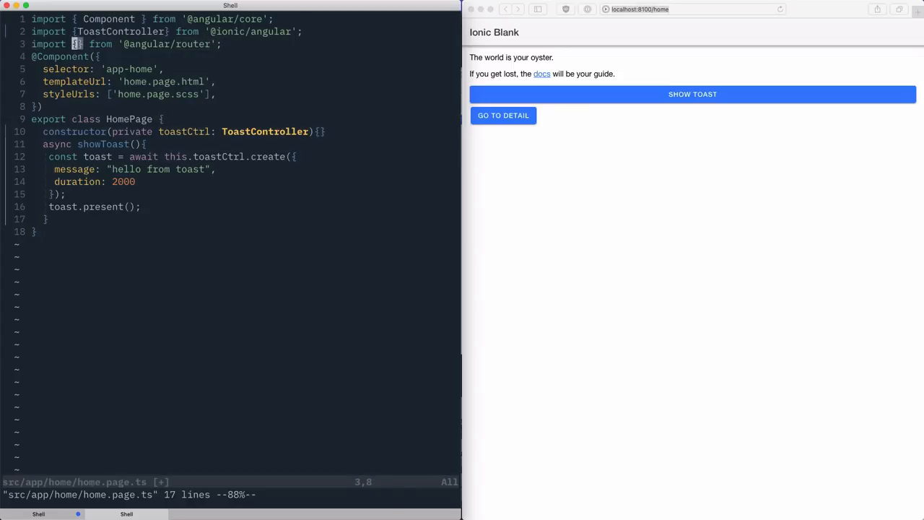
text(Router)
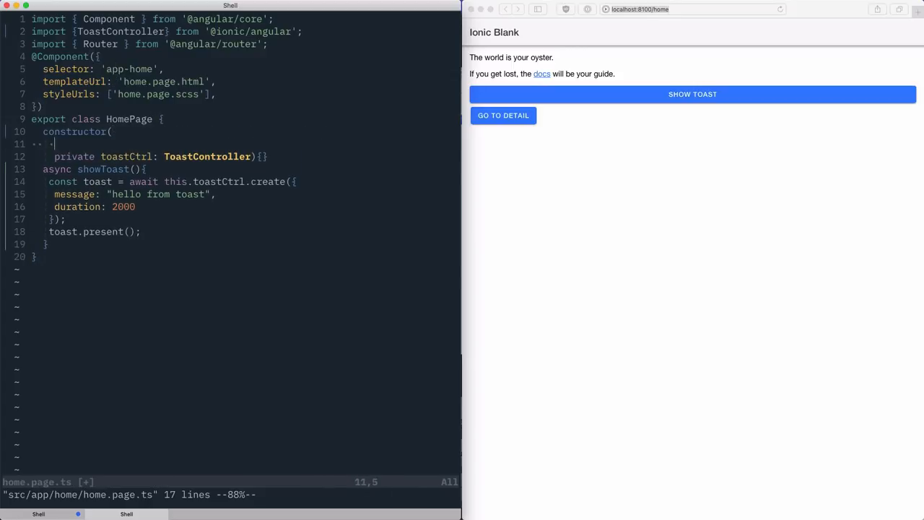
text(private rot)
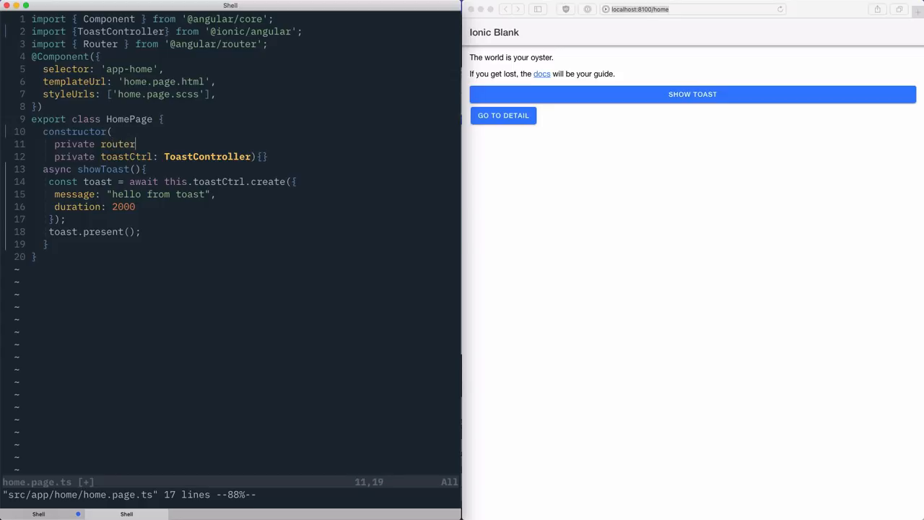
text(: Router,)
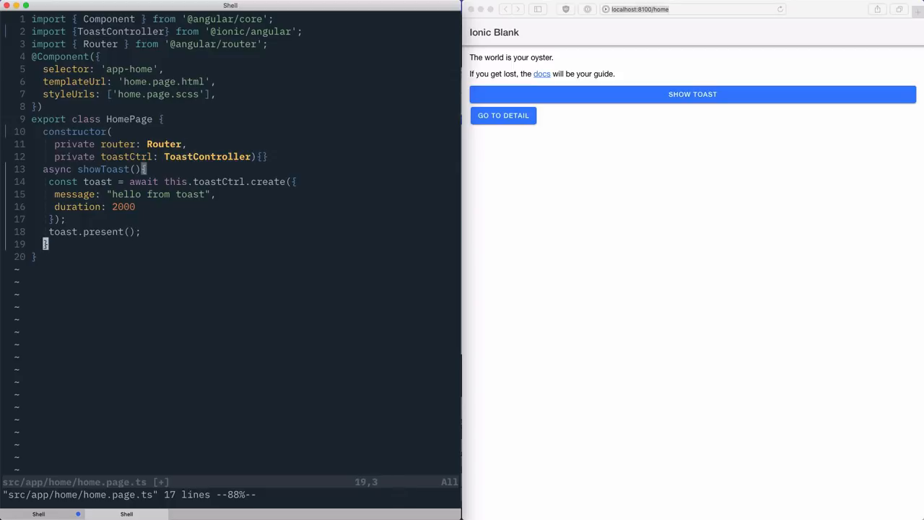
- Write a navigate() method calling this.router.navigateByUrl('/detail')
text(na)
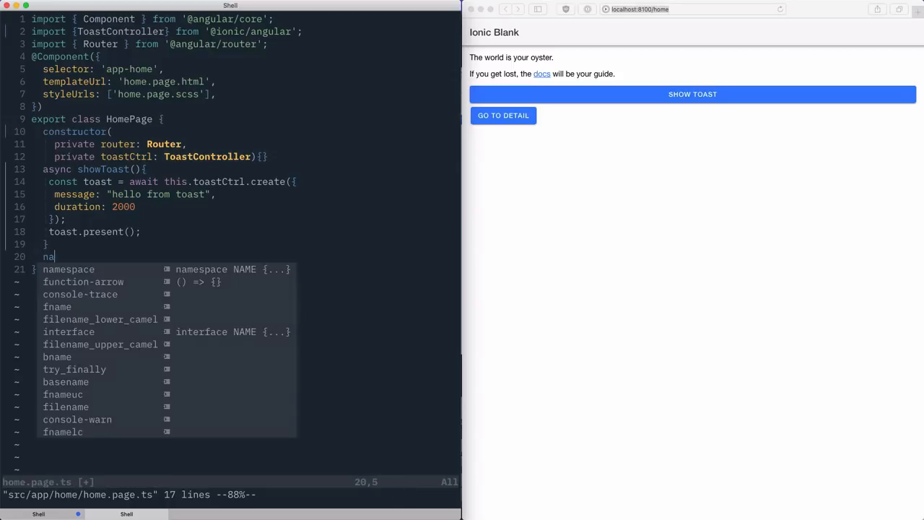
text(vigate(){)
text(thi)
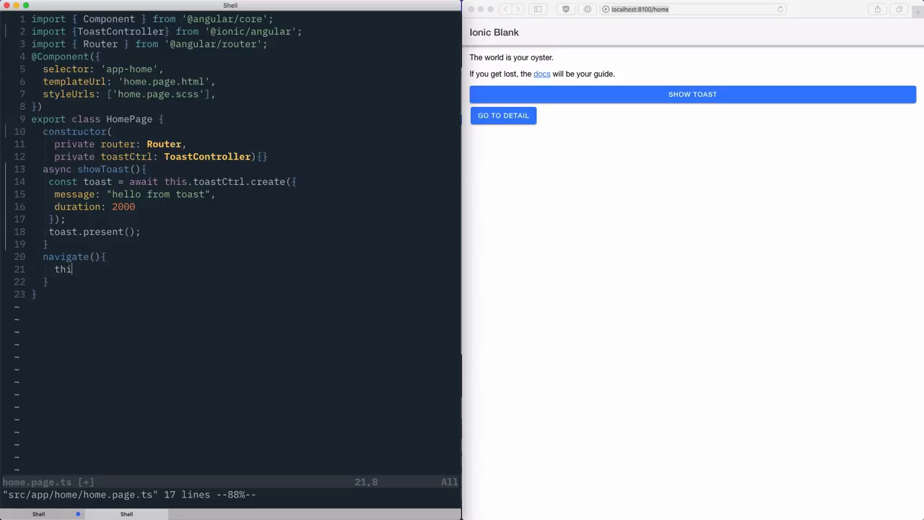
text(s.router.na)
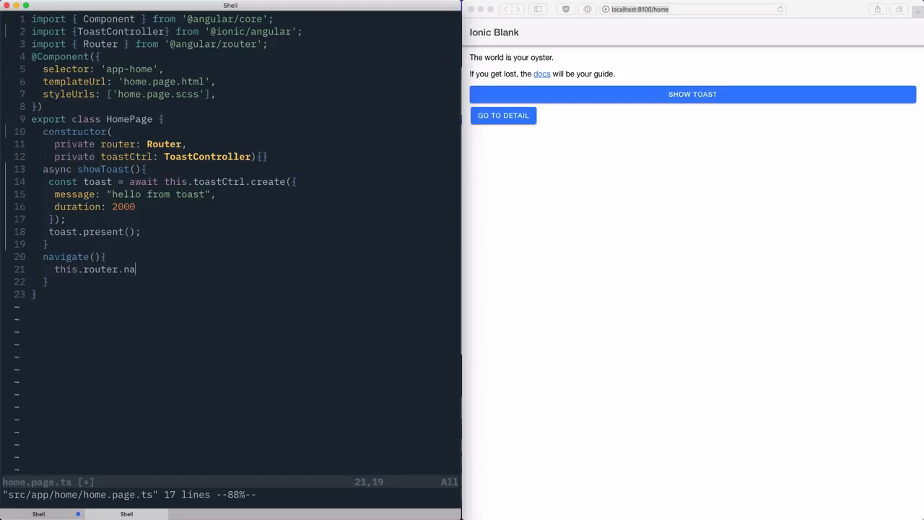
text(vigateByUrl('/')
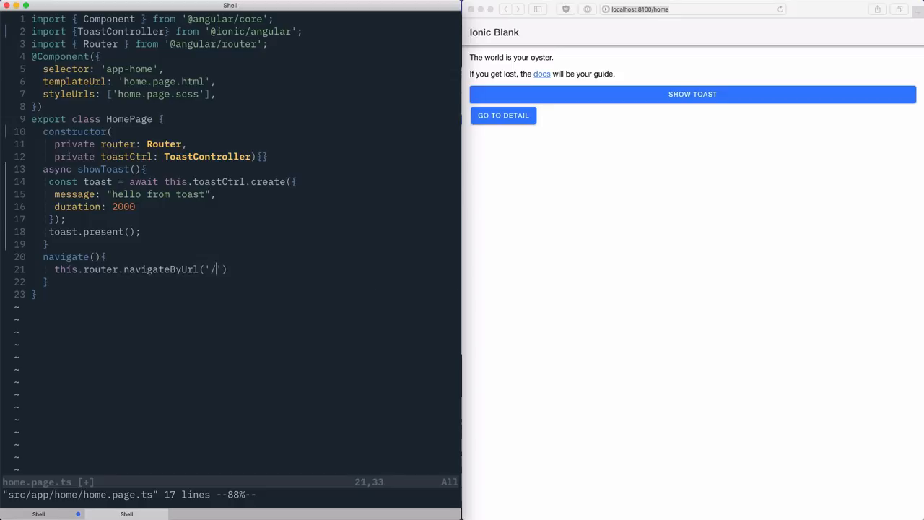
text(detail)
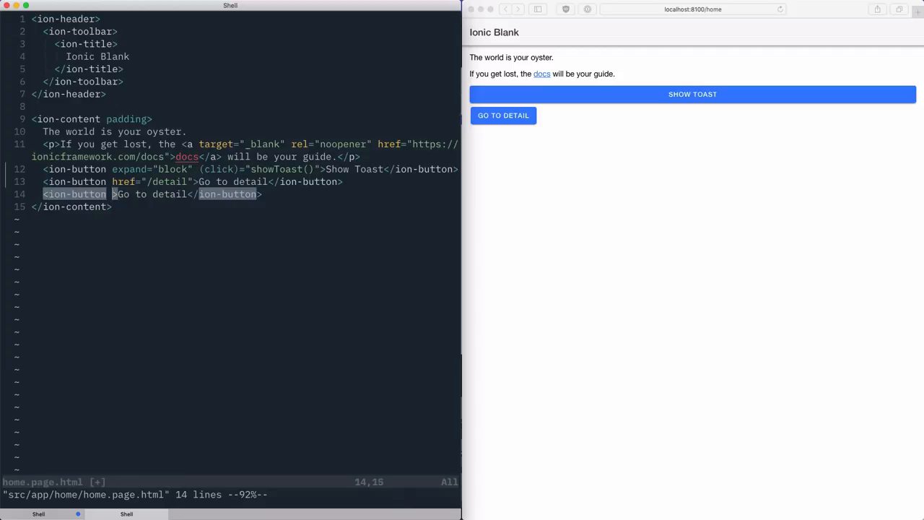
- Bind the second Go to detail button's (click) to navigate()
text((click))
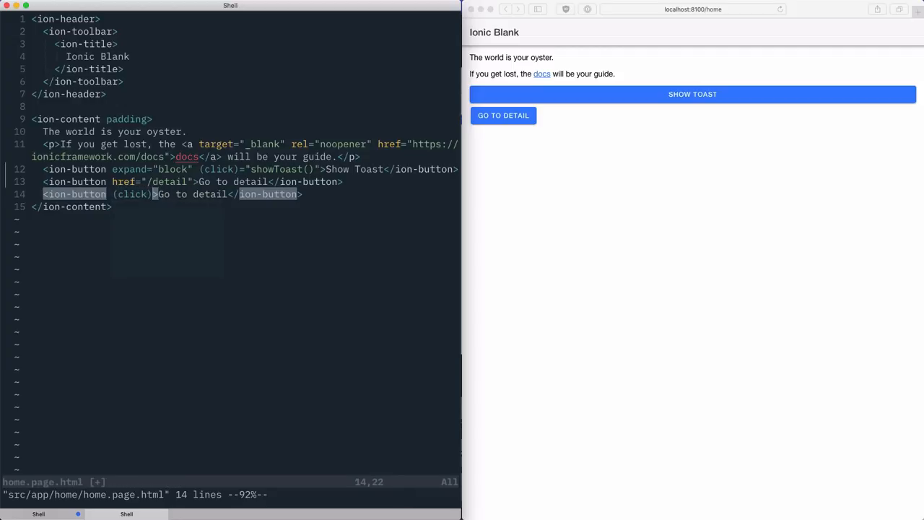
text("na)
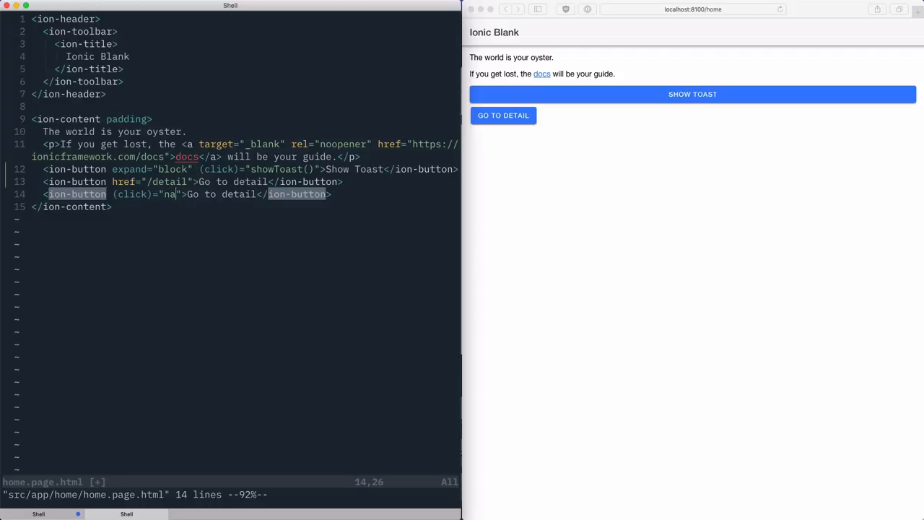